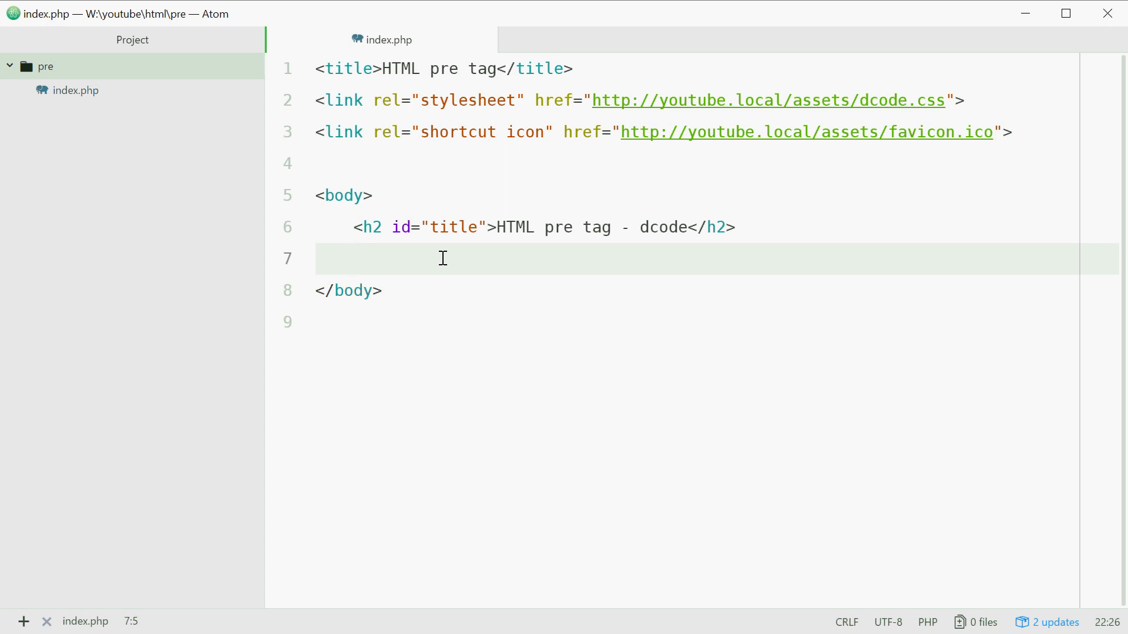
Open a div in the page body containing the line 'Hows it going dcode'.
left_click(353, 258)
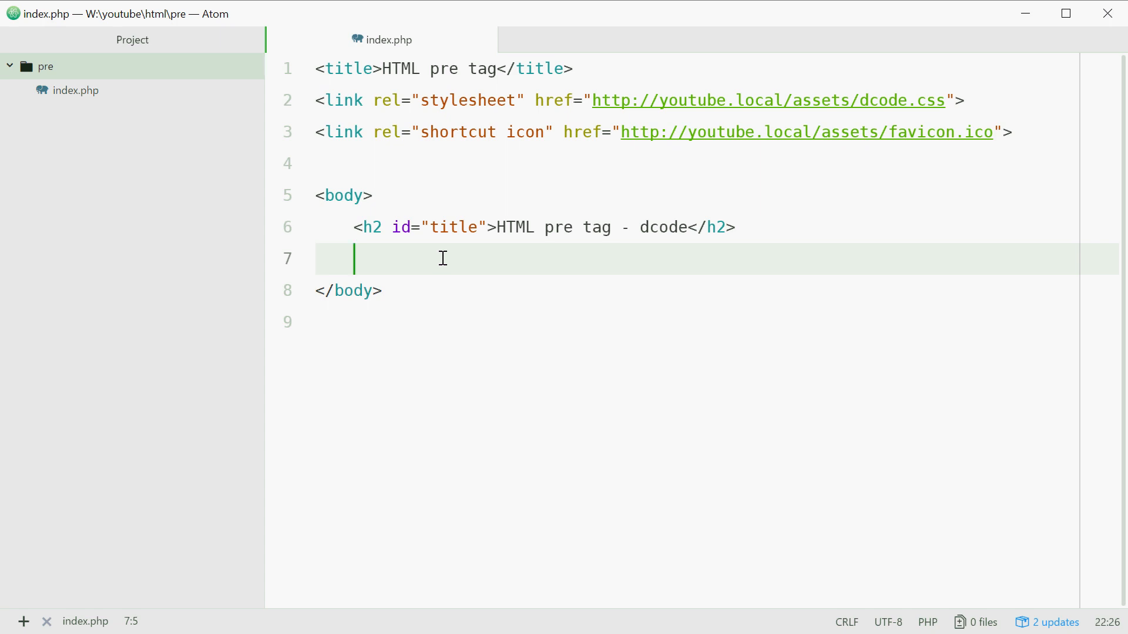
type("<")
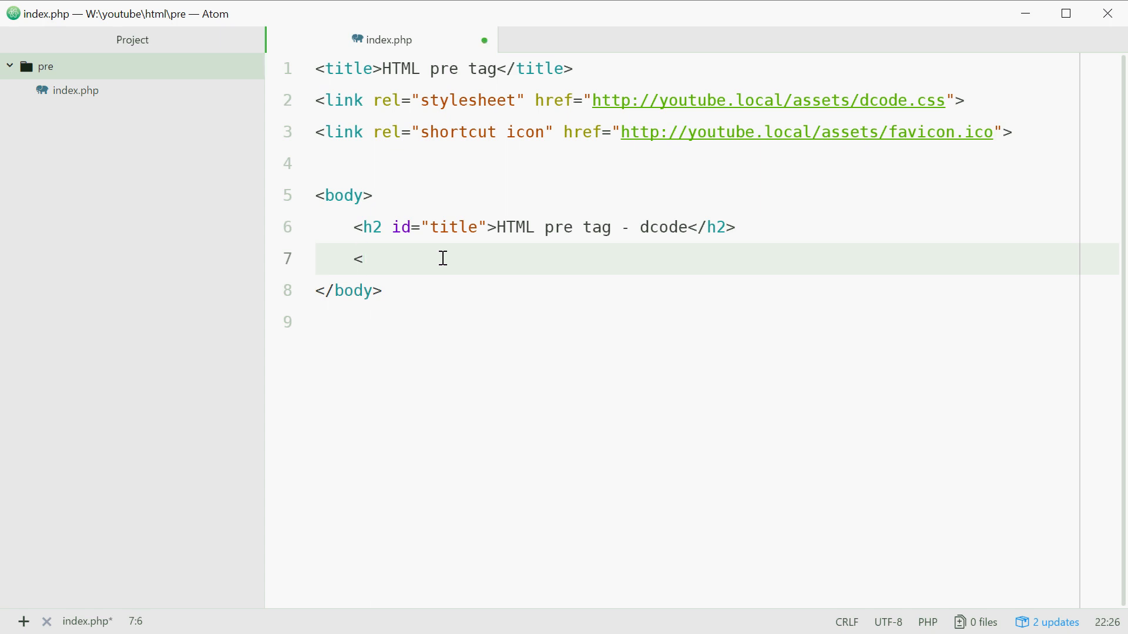
type("div>")
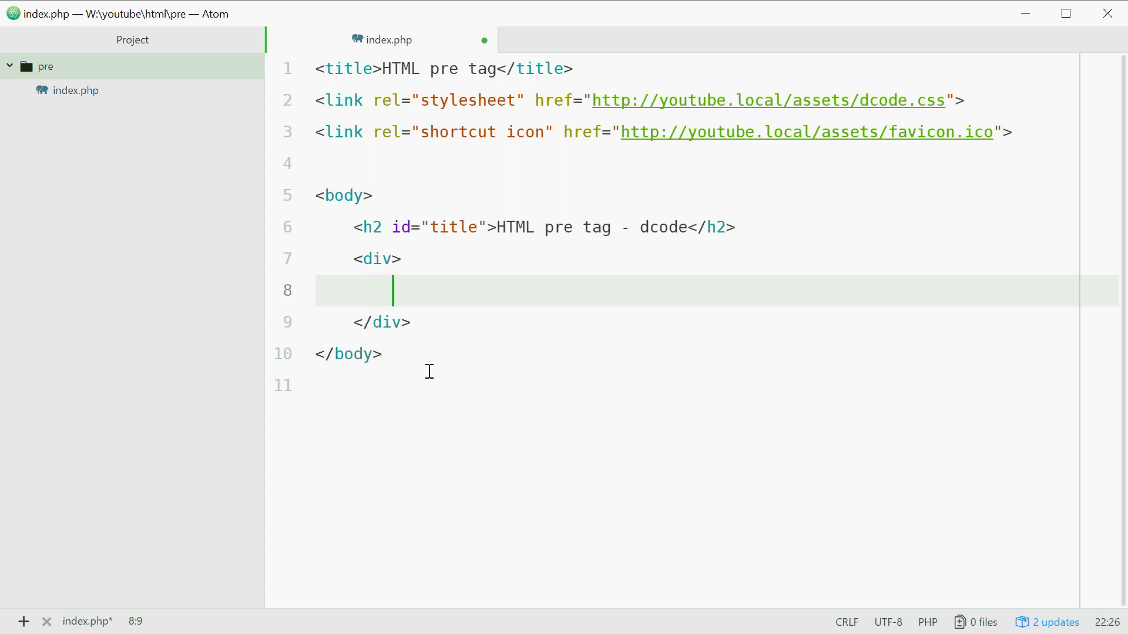
type("Hiw")
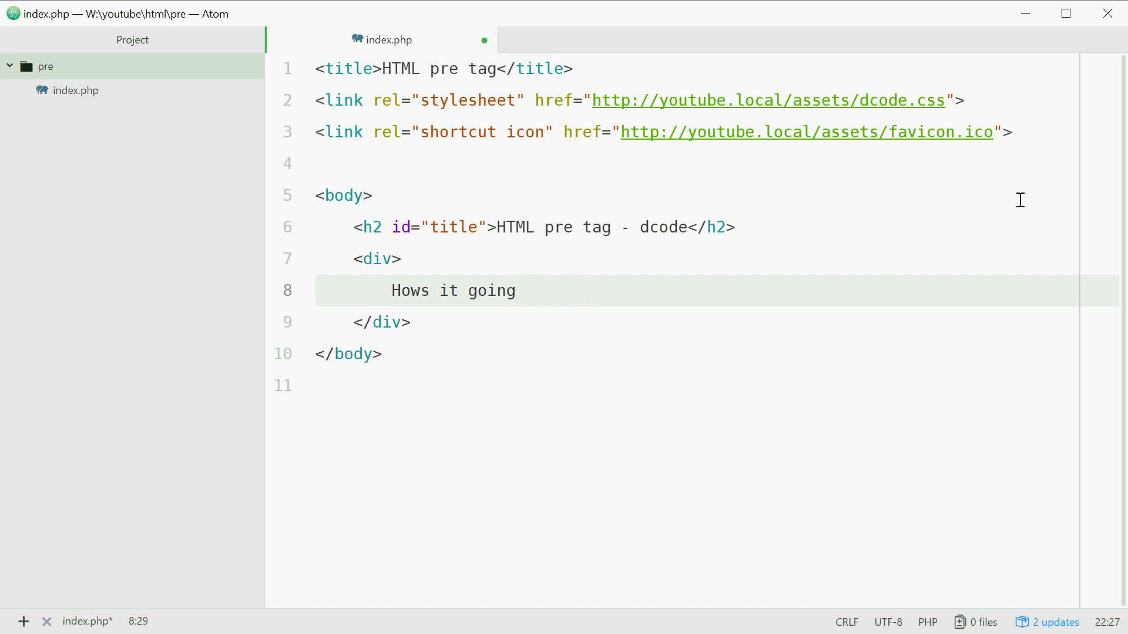
type("dcode")
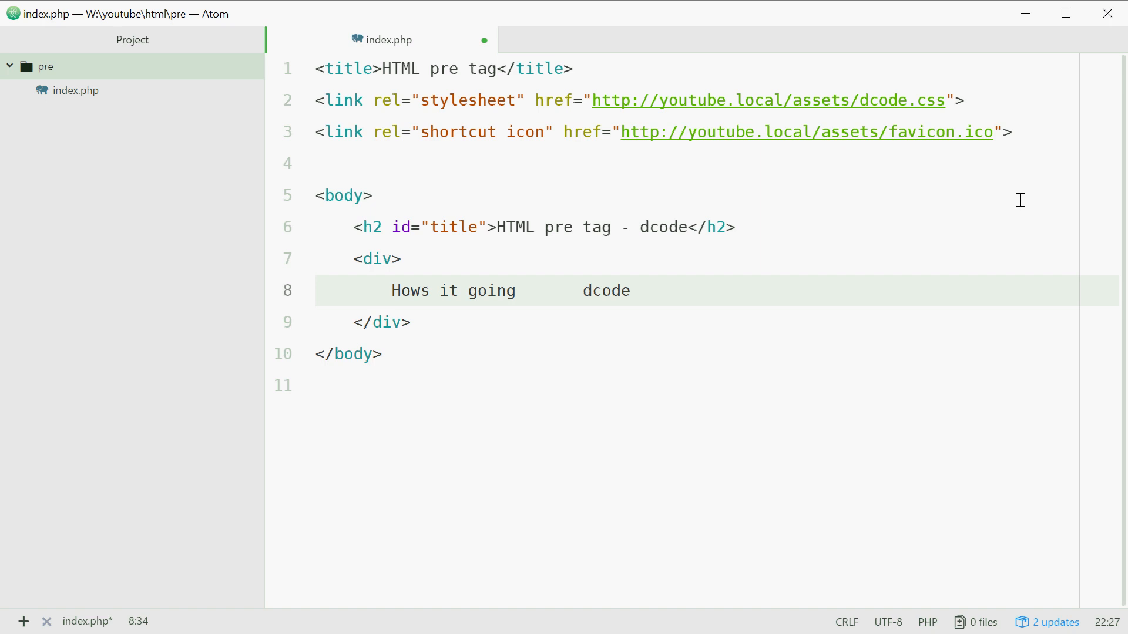
Add a second line 'something else' inside the div and save the page.
key("Return")
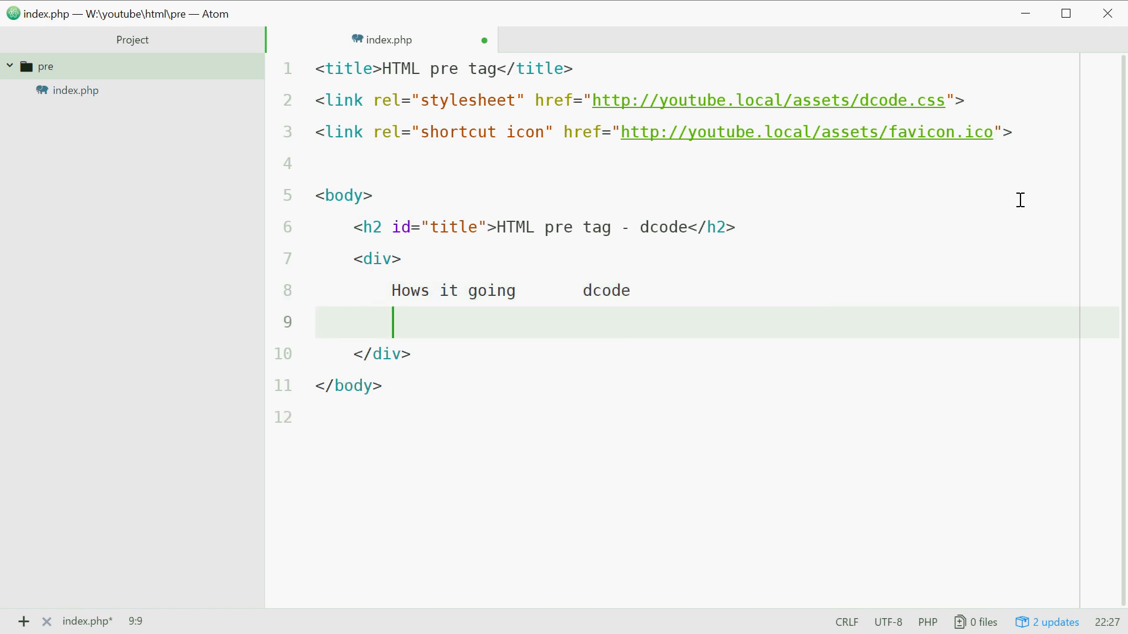
type("somehi")
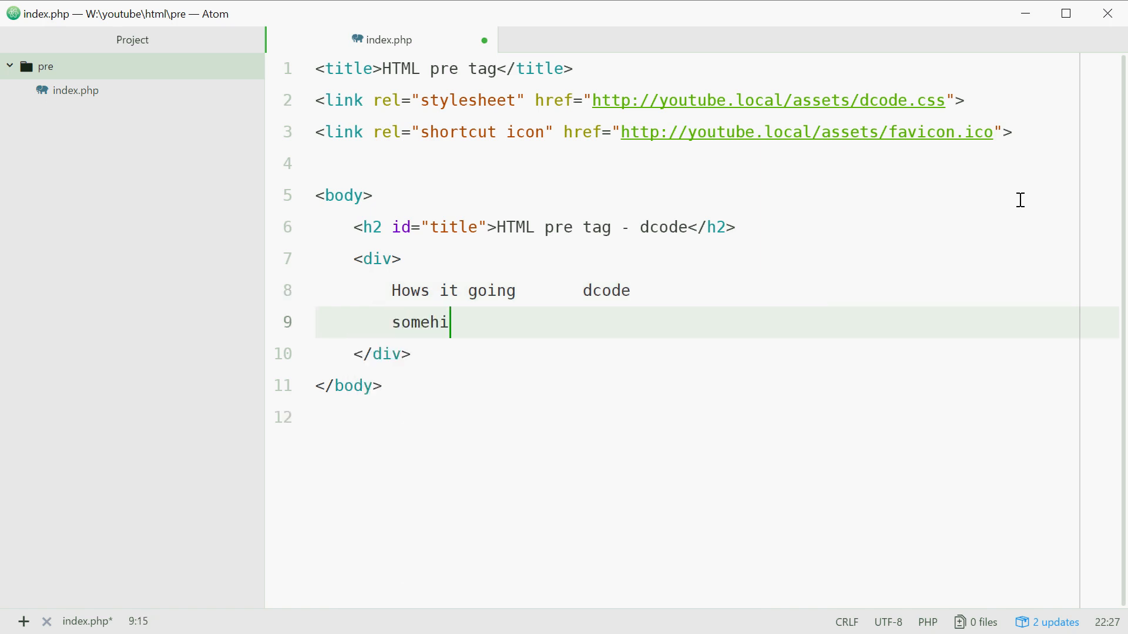
type("thing else")
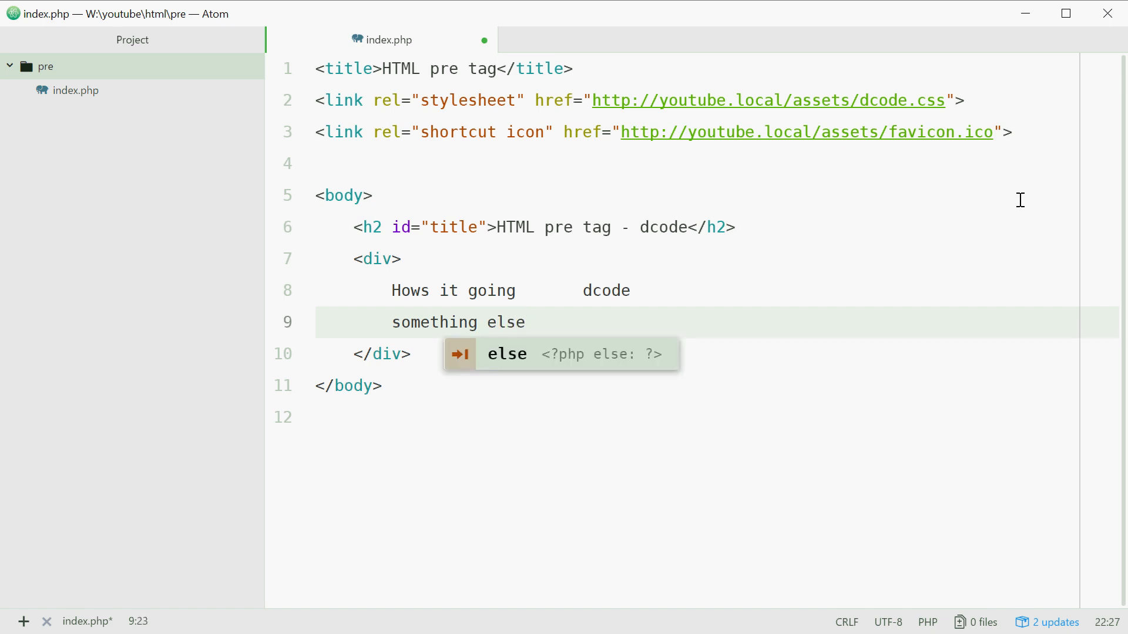
key("Escape")
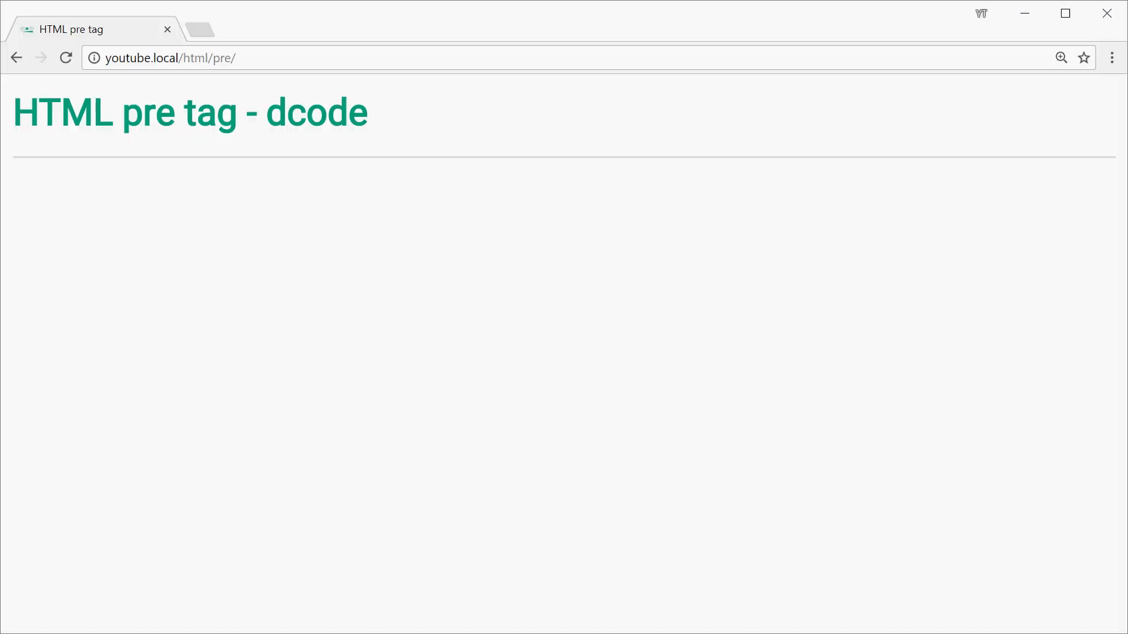
Reload in Chrome, then select and deselect the single run-together line of div text.
left_click(65, 58)
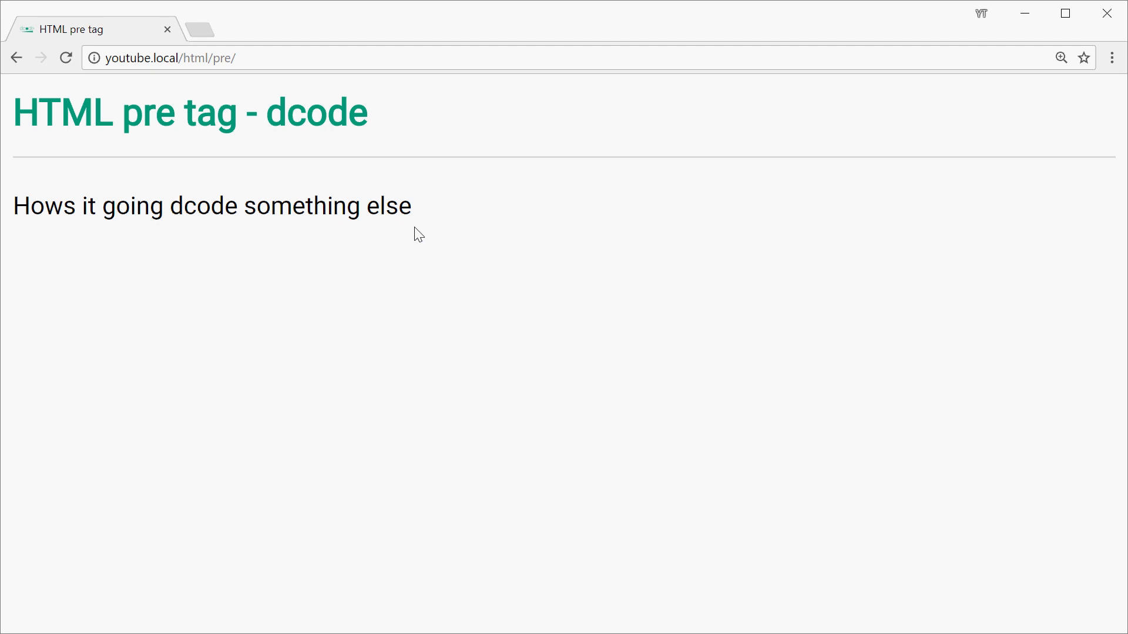
mouse_move(464, 252)
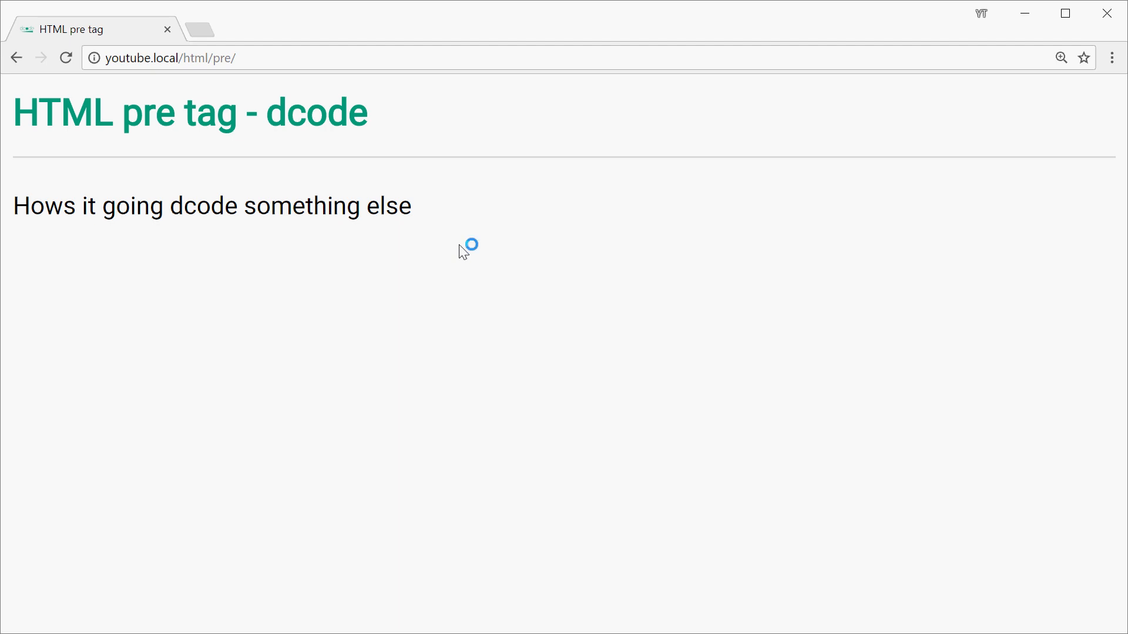
triple_click(212, 205)
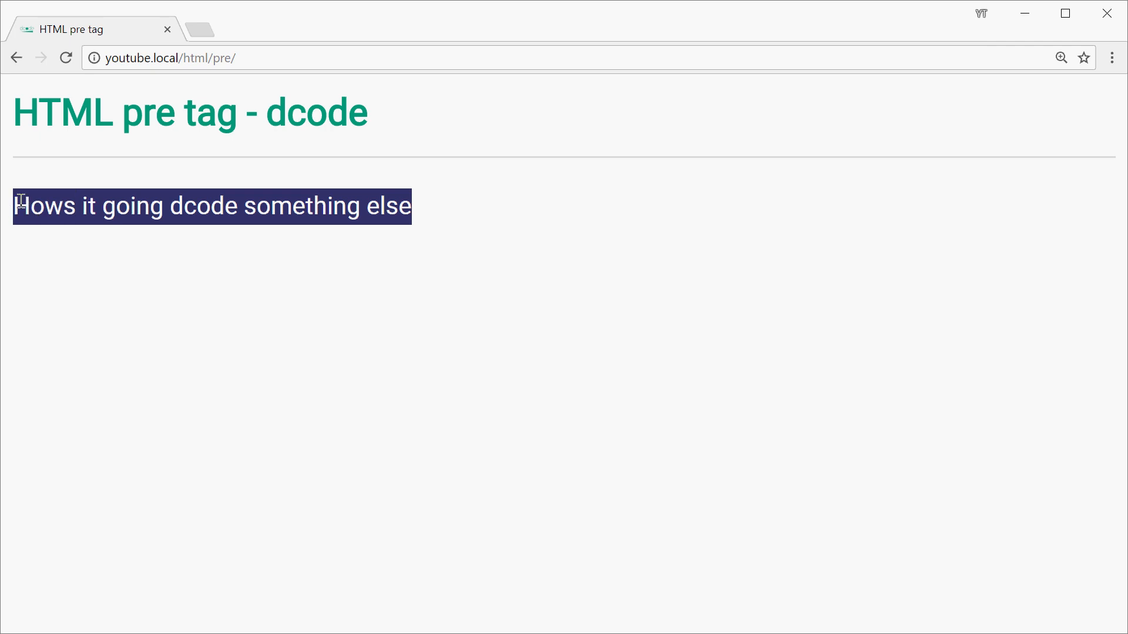
left_click(576, 359)
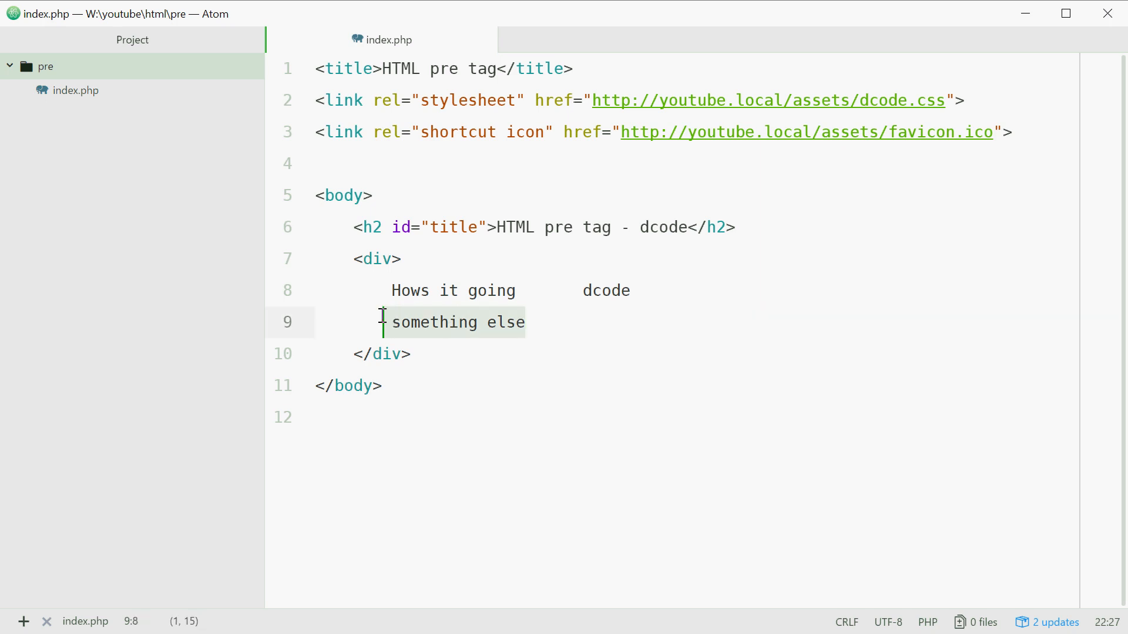
Rename both the opening and closing div tags to pre.
left_click(549, 323)
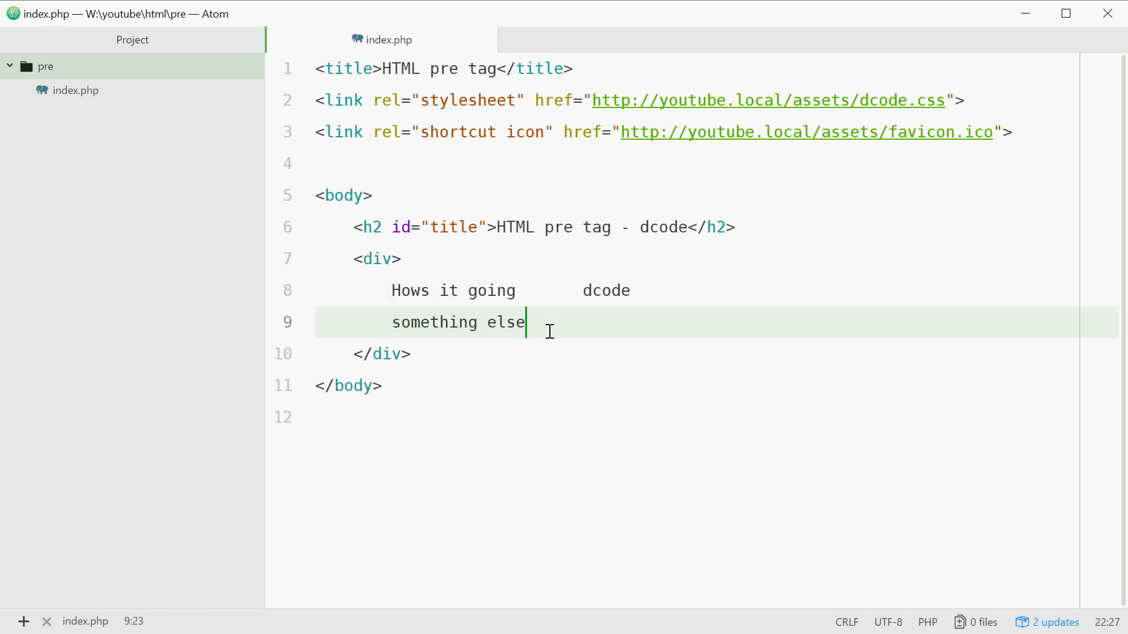
left_click(394, 259)
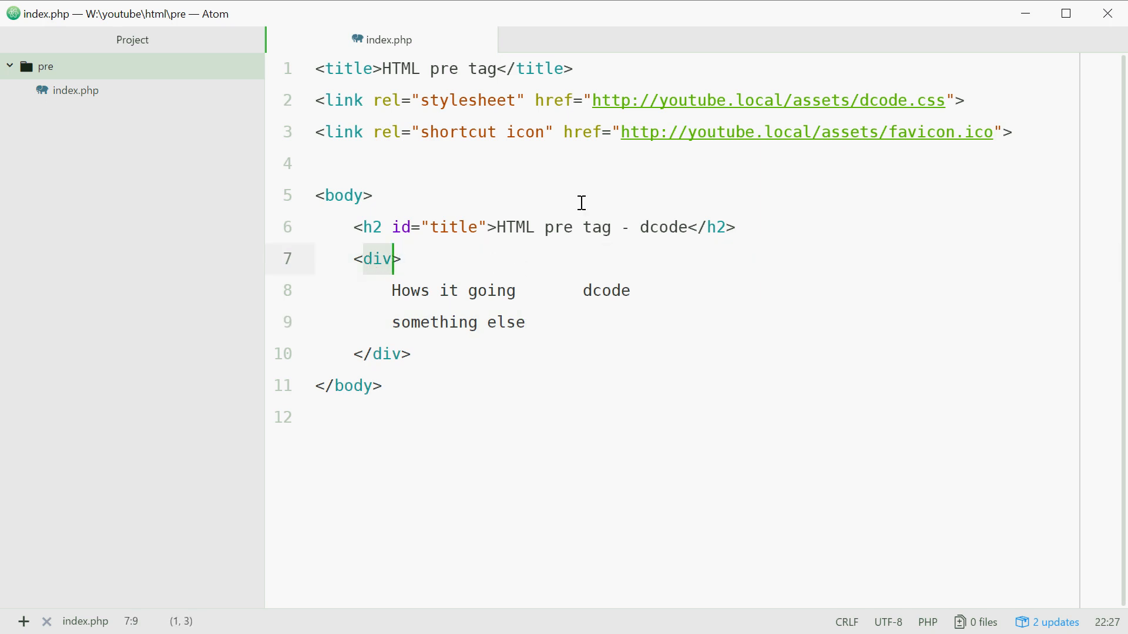
type("pre>")
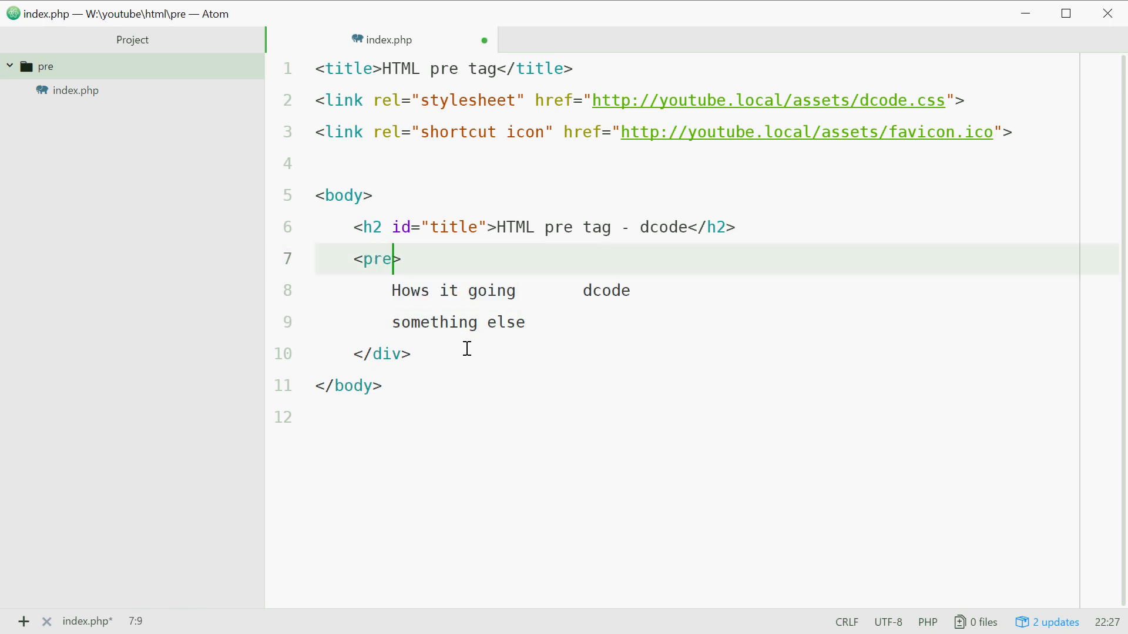
left_click(374, 354)
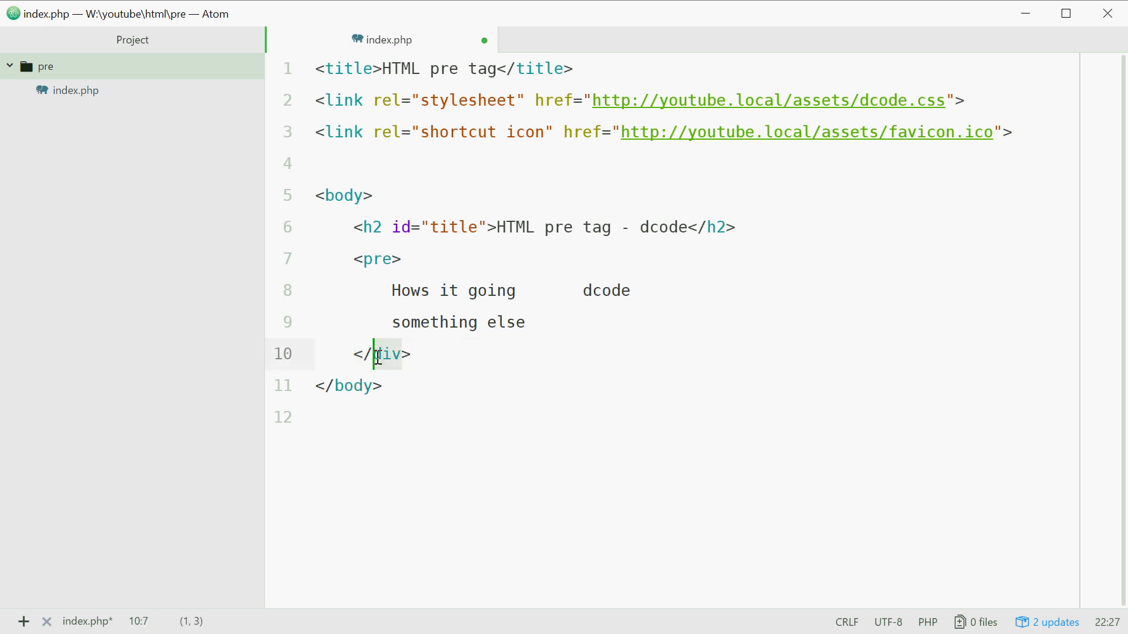
type("pre")
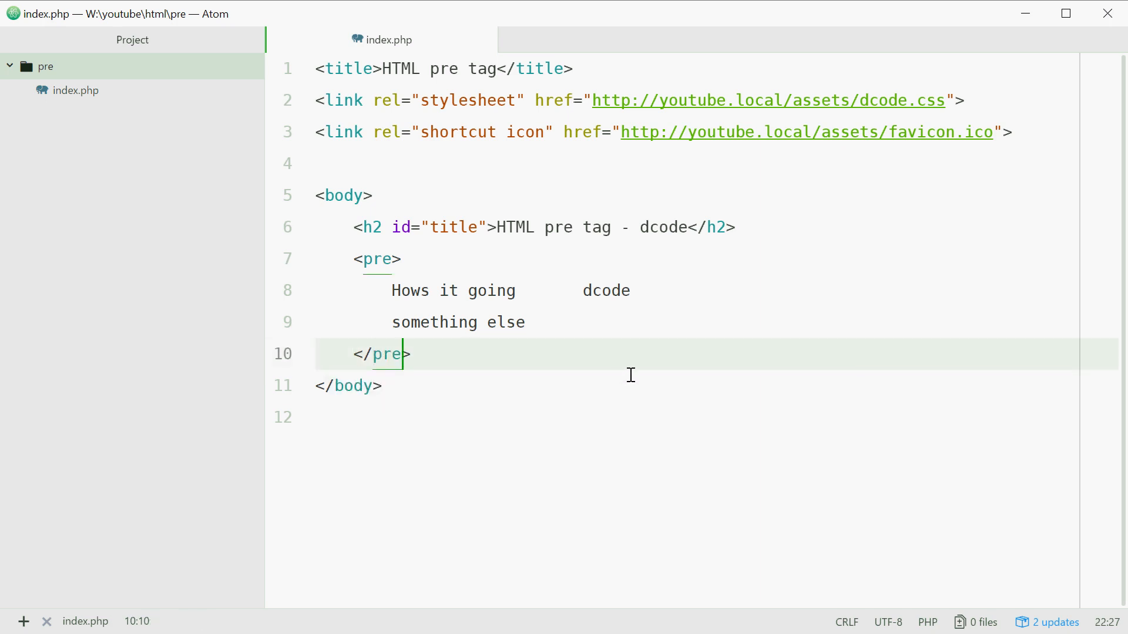
mouse_move(272, 318)
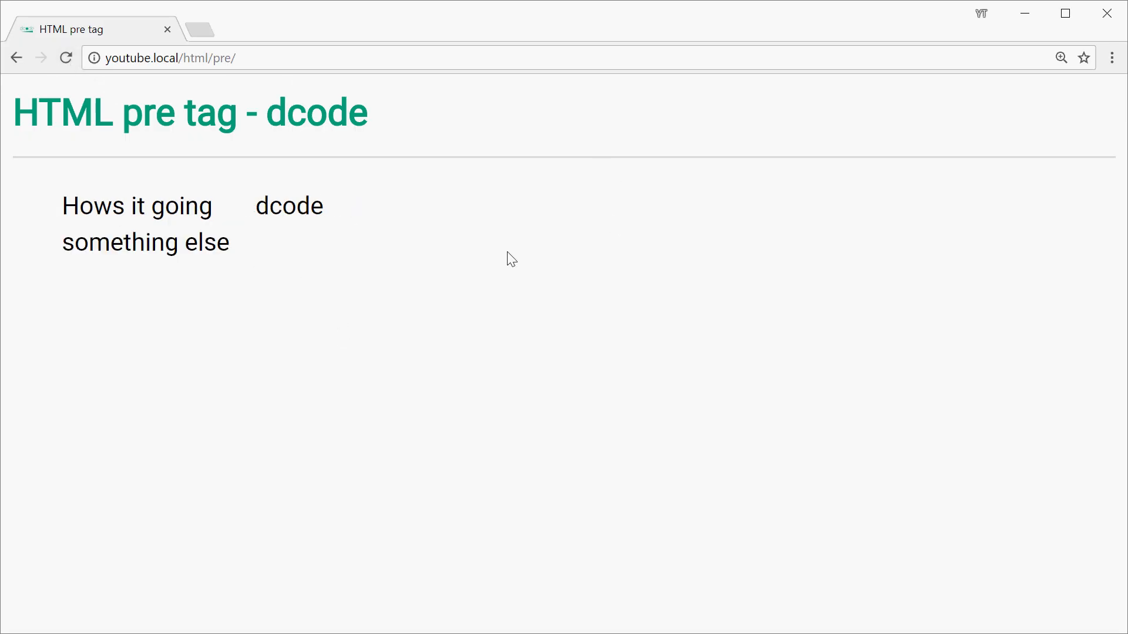
mouse_move(266, 275)
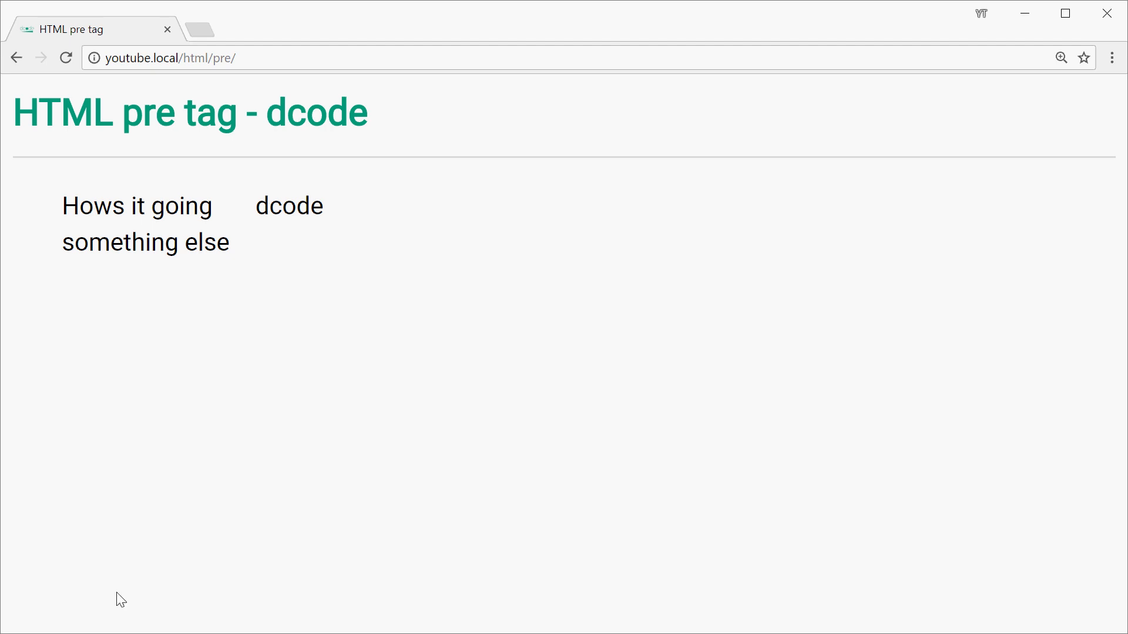
mouse_move(570, 312)
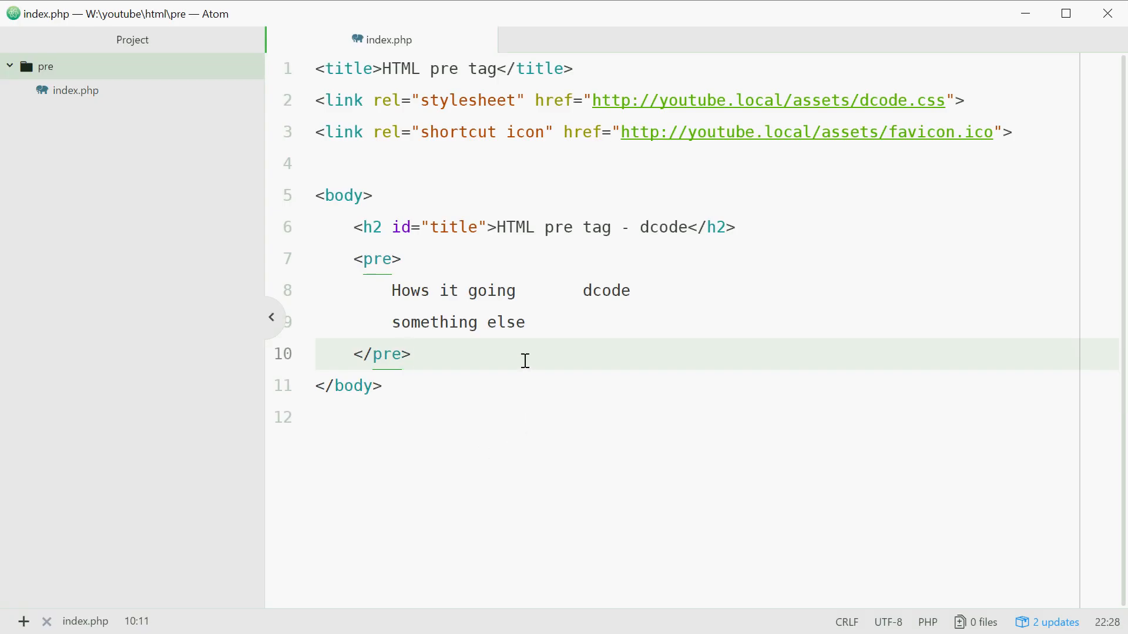
mouse_move(519, 360)
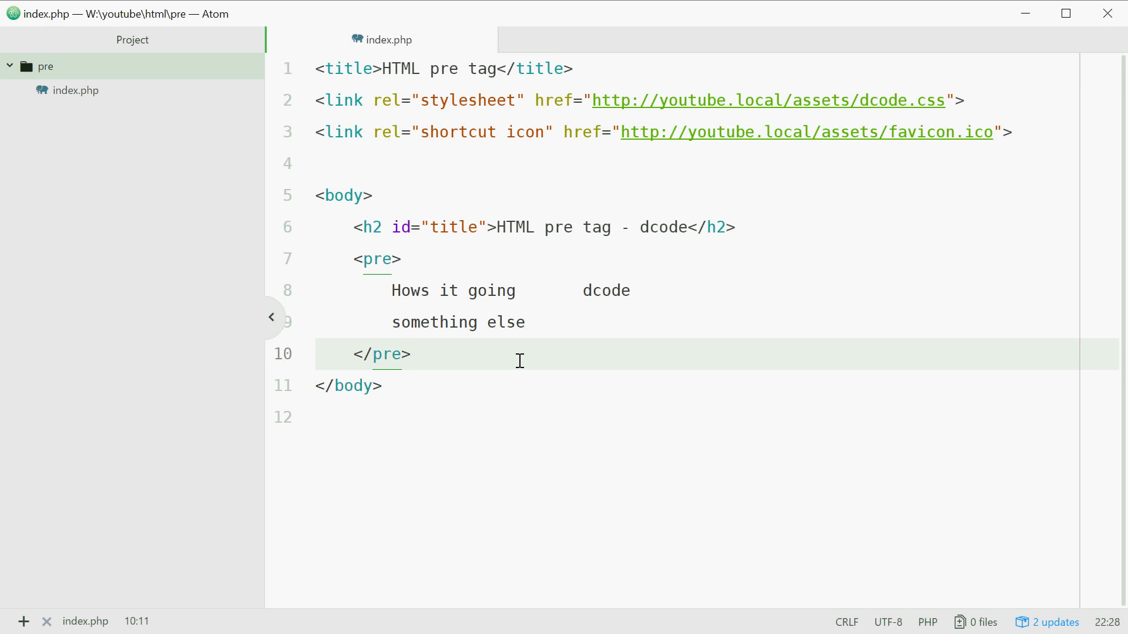
Change the pre tags back to div and insert an empty <?php ?> block.
left_click(412, 353)
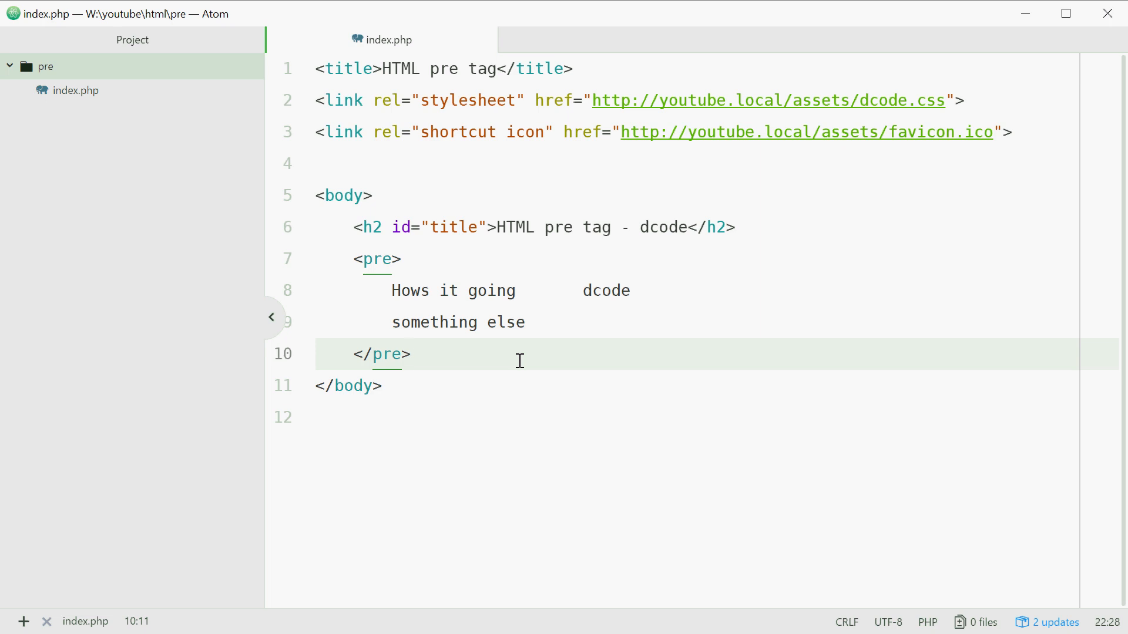
left_click(412, 353)
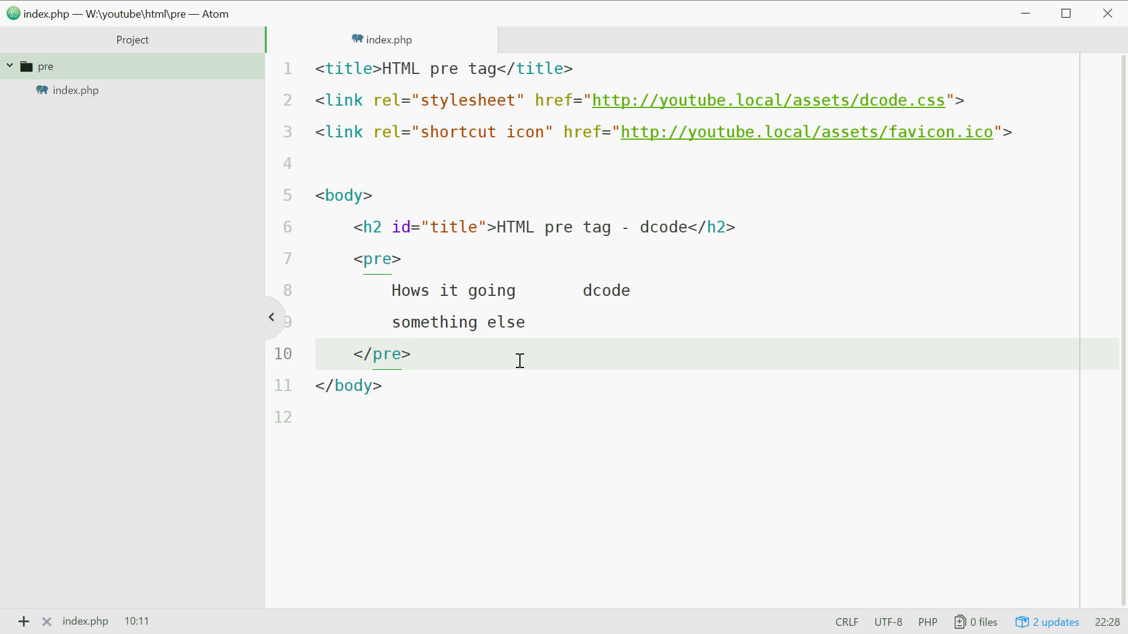
left_click(383, 259)
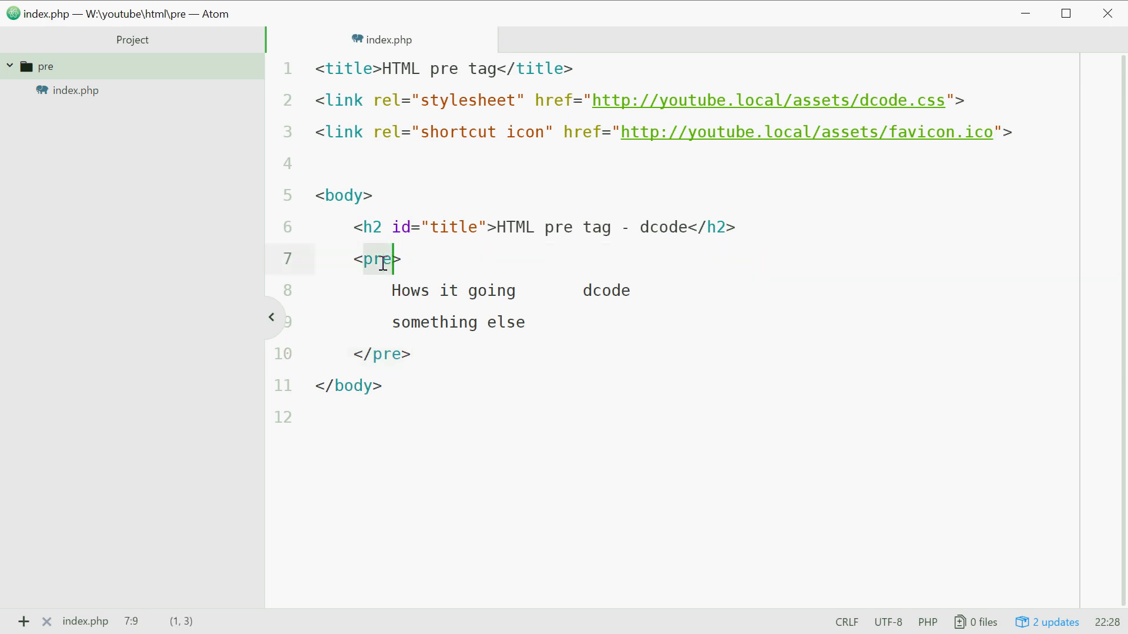
type("div>")
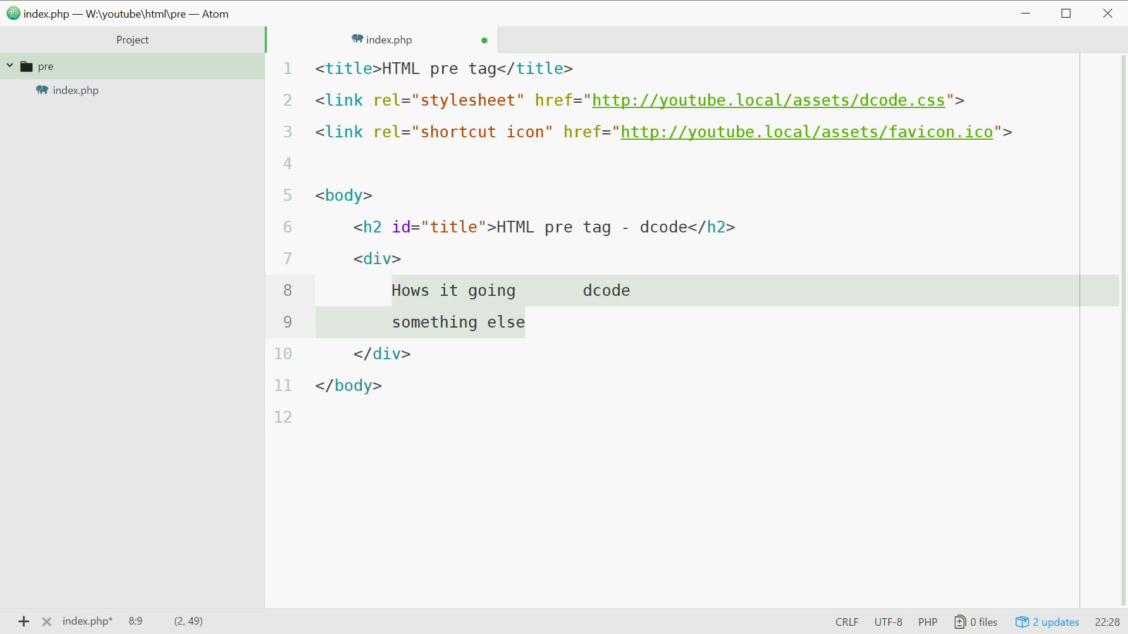
type("<?php  ?>")
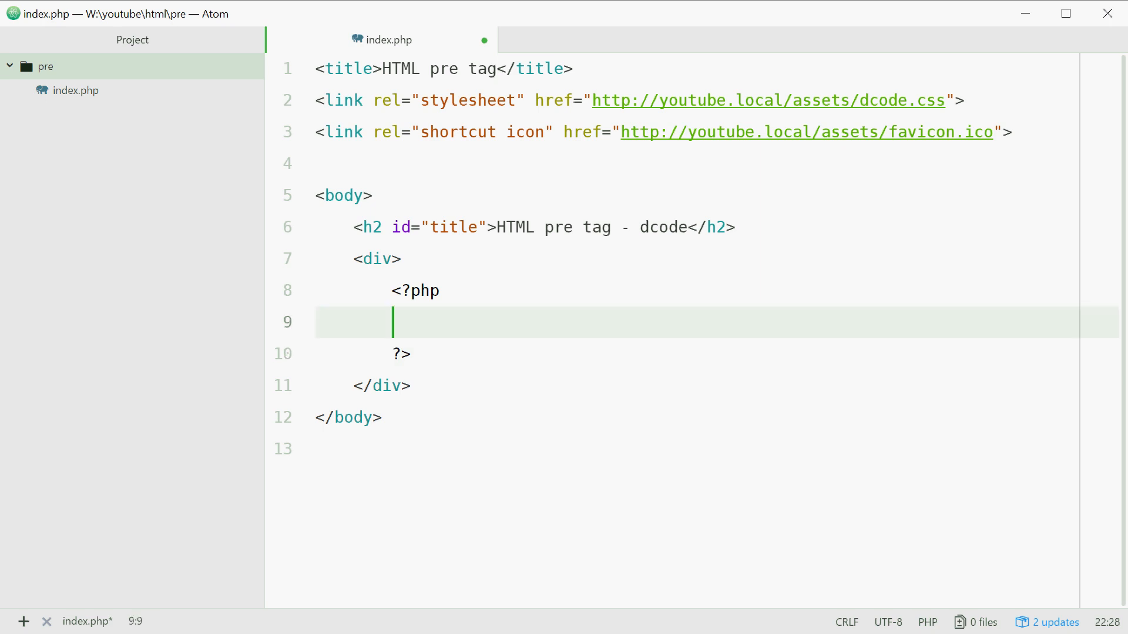
Write $array = array(10, 20, 35, "domenic") inside the PHP block.
type("$")
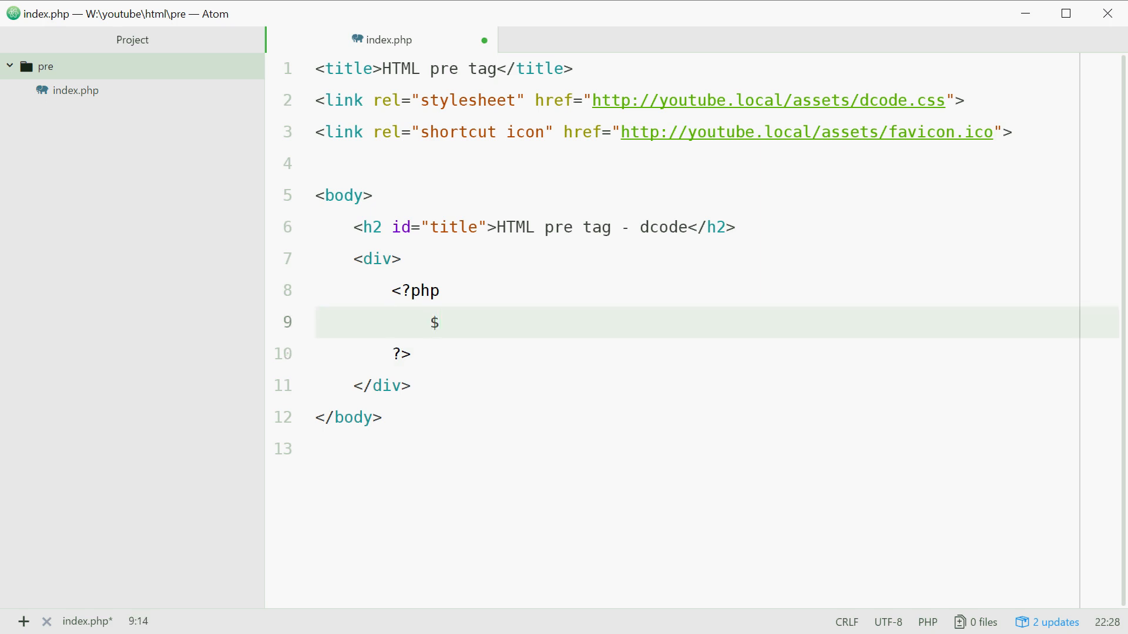
type("array =")
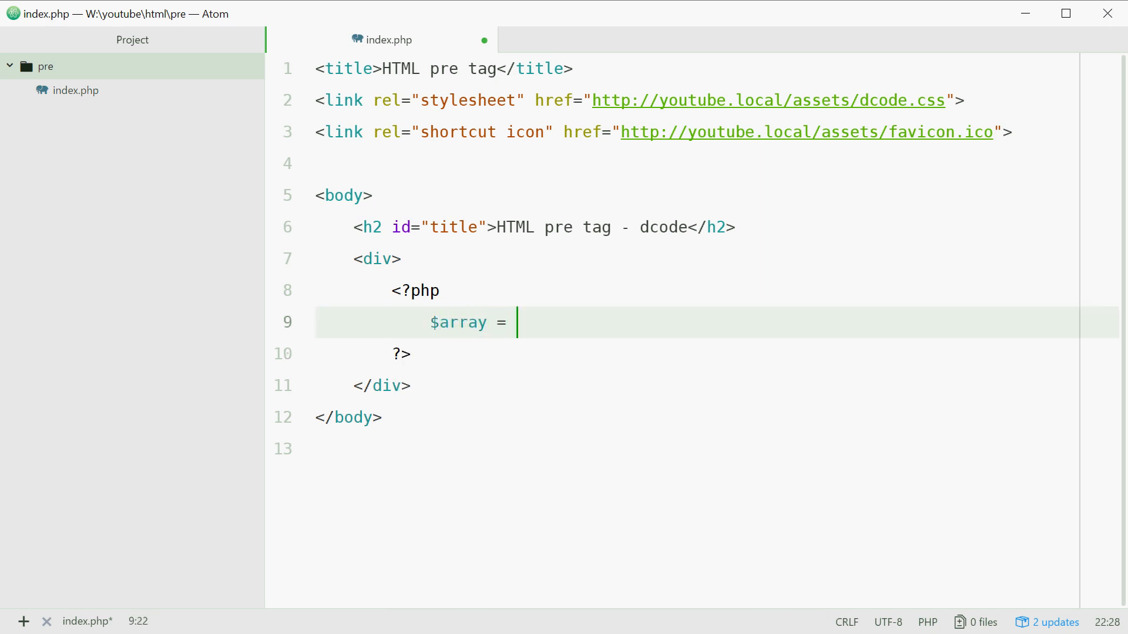
type("array(")
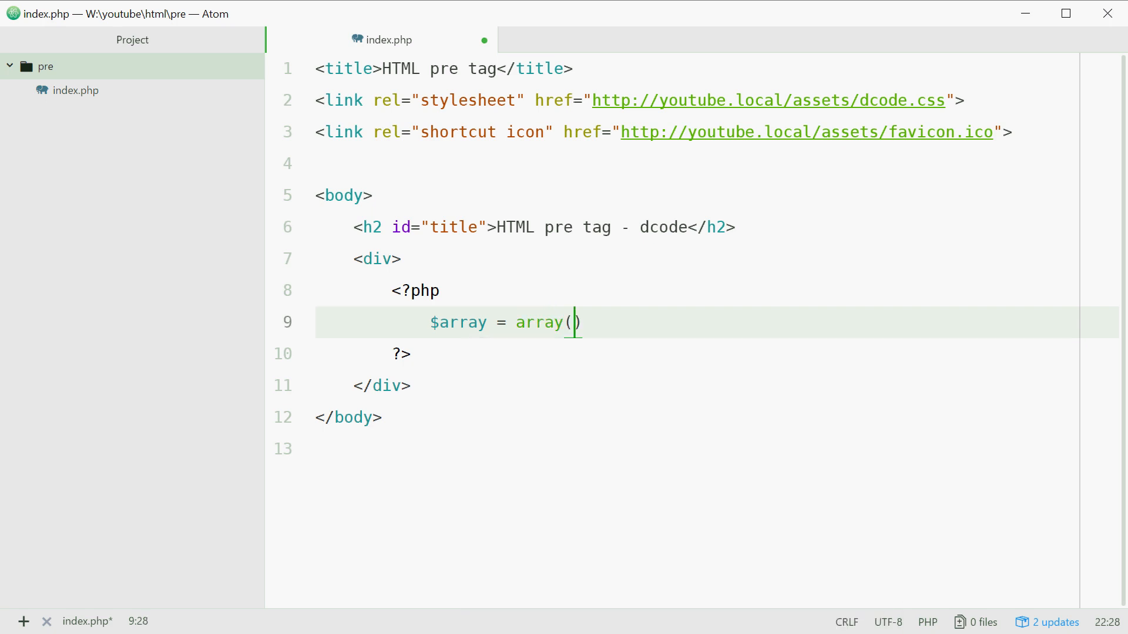
type("10, 20,")
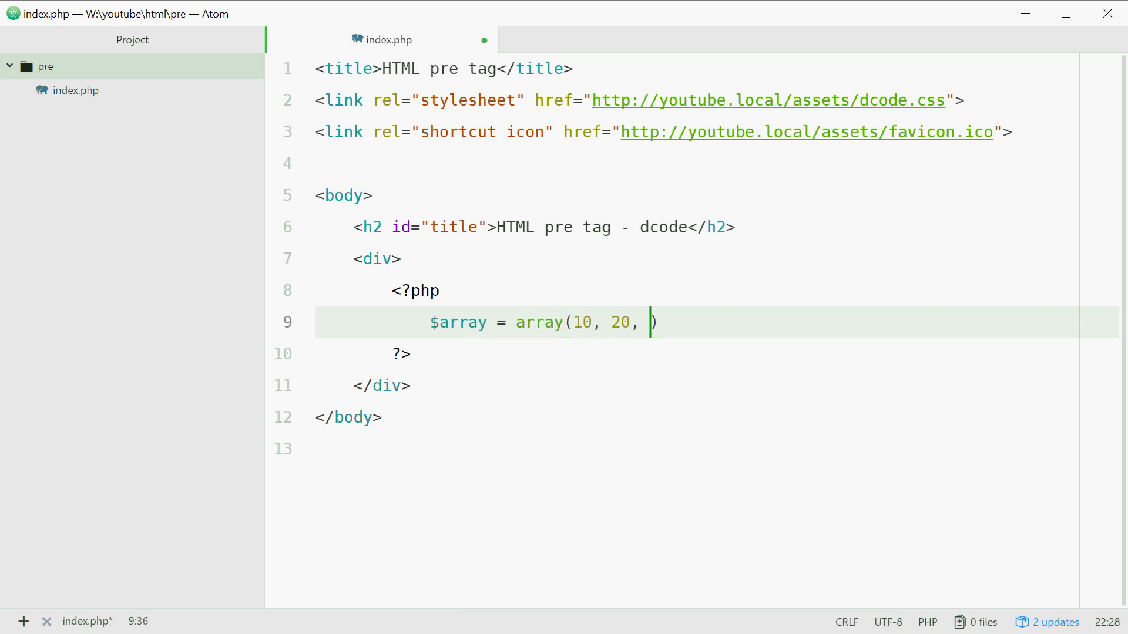
type("35, \"\"")
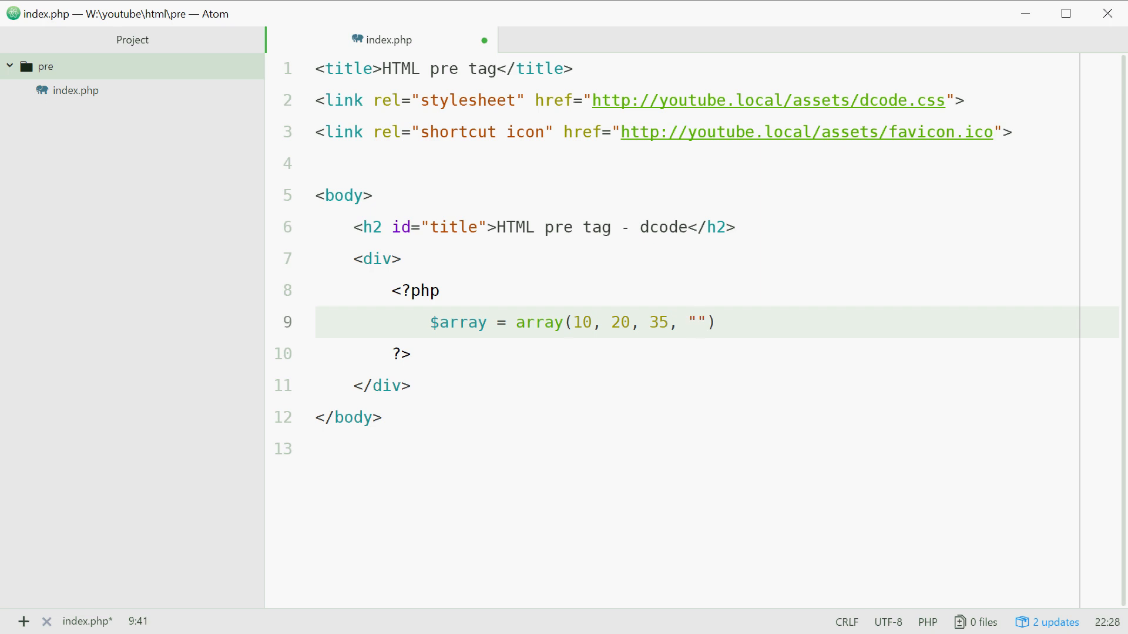
type("domenic")
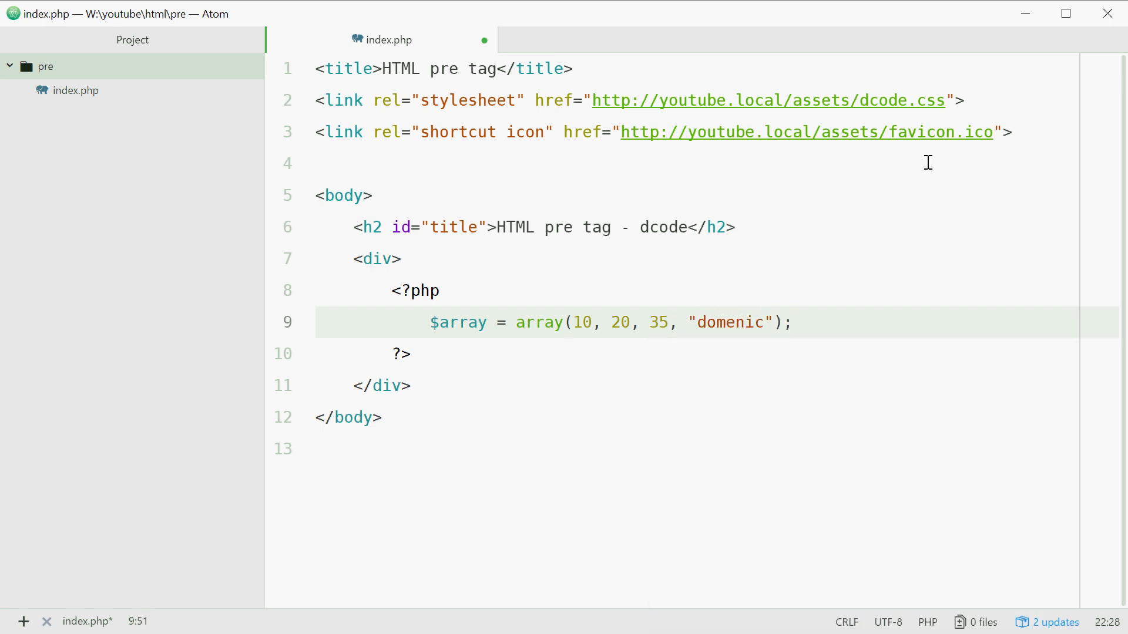
Add a print_r($array) statement on a new line below the array.
double_click(583, 323)
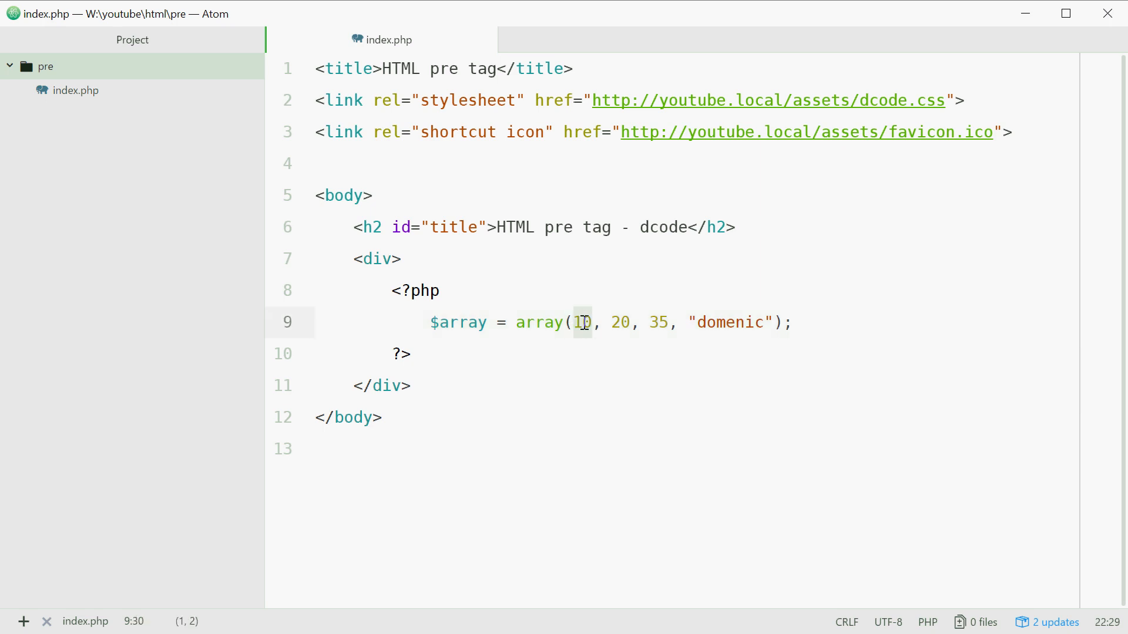
left_click(839, 321)
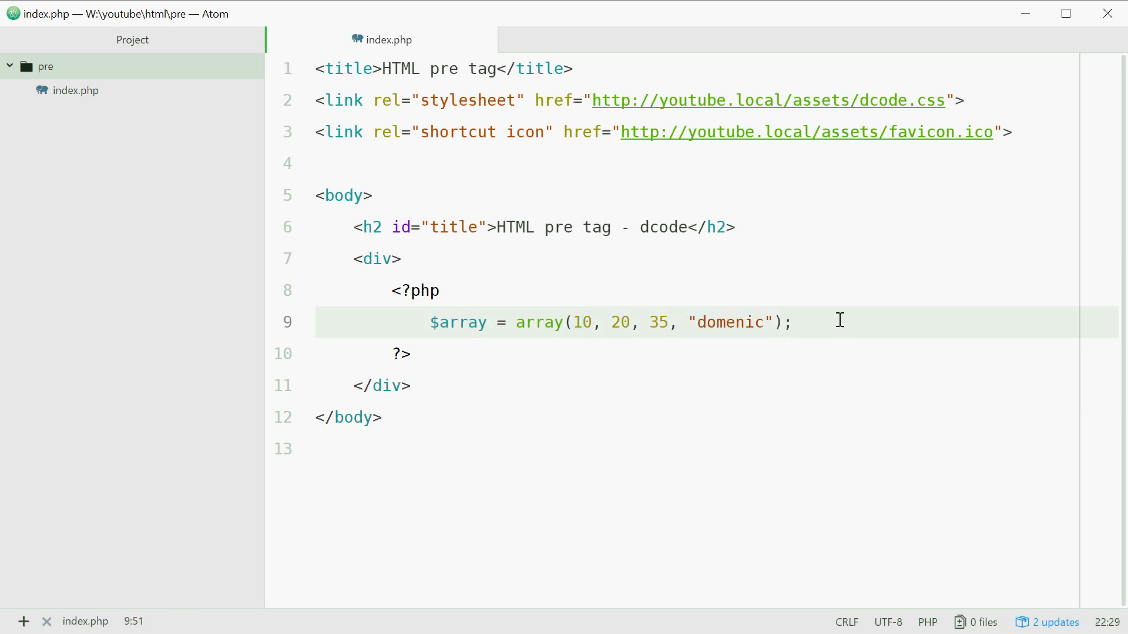
key("enter")
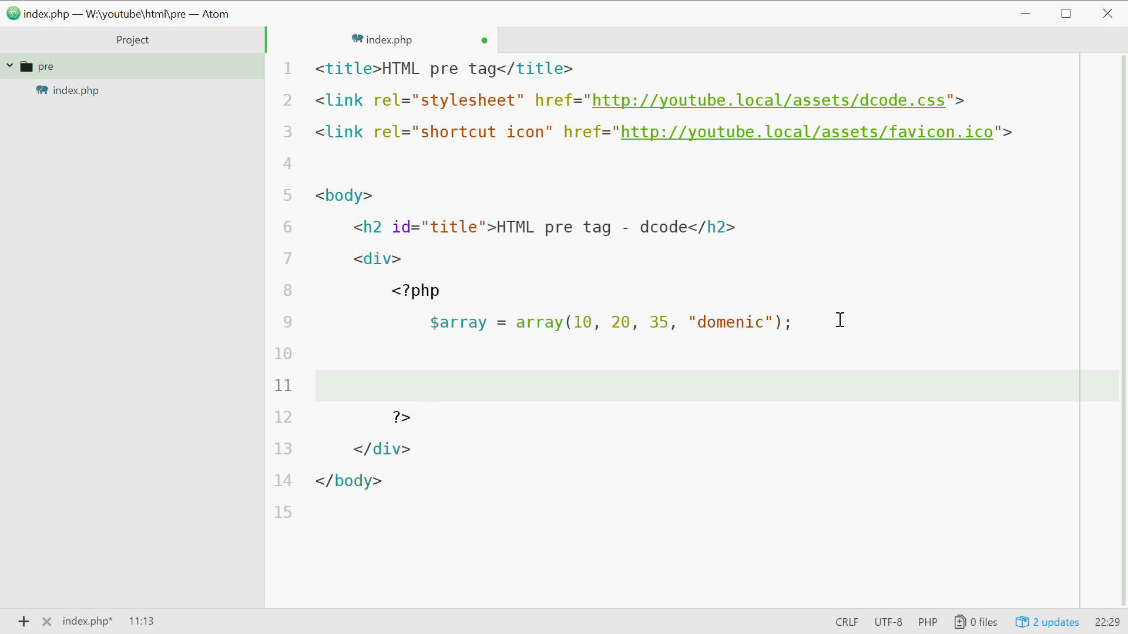
left_click(430, 385)
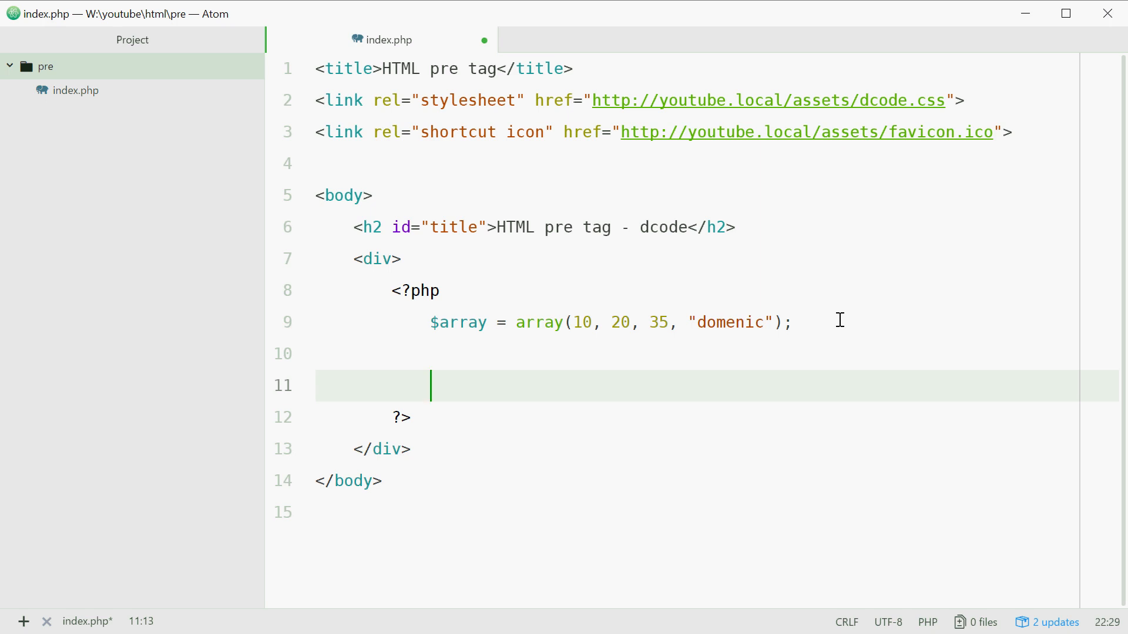
type("print_r(")
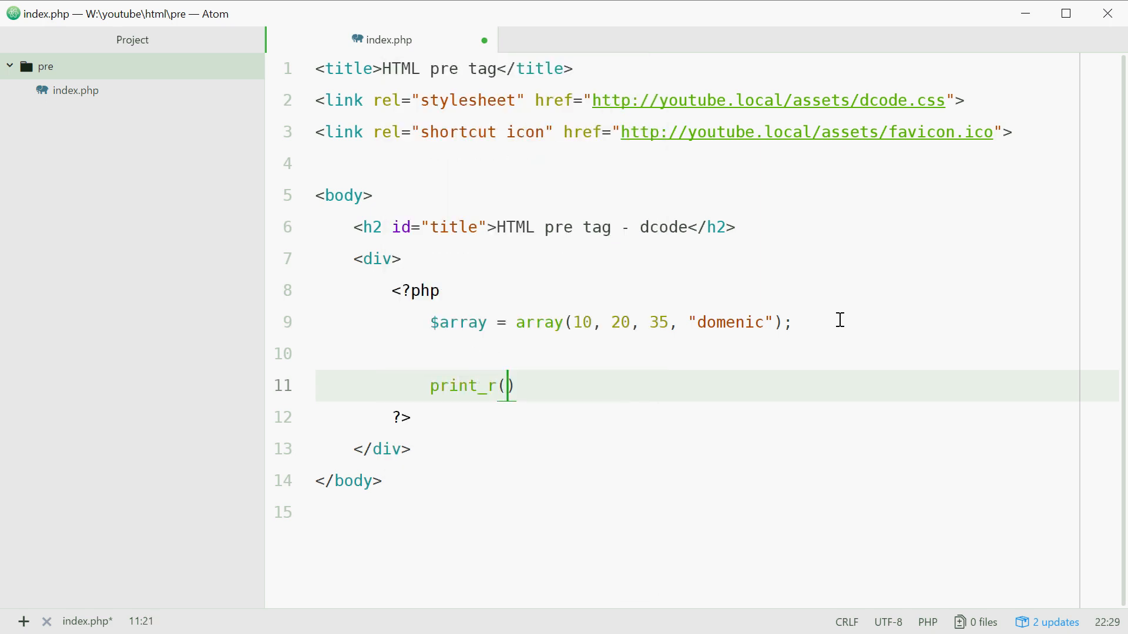
type("$array")
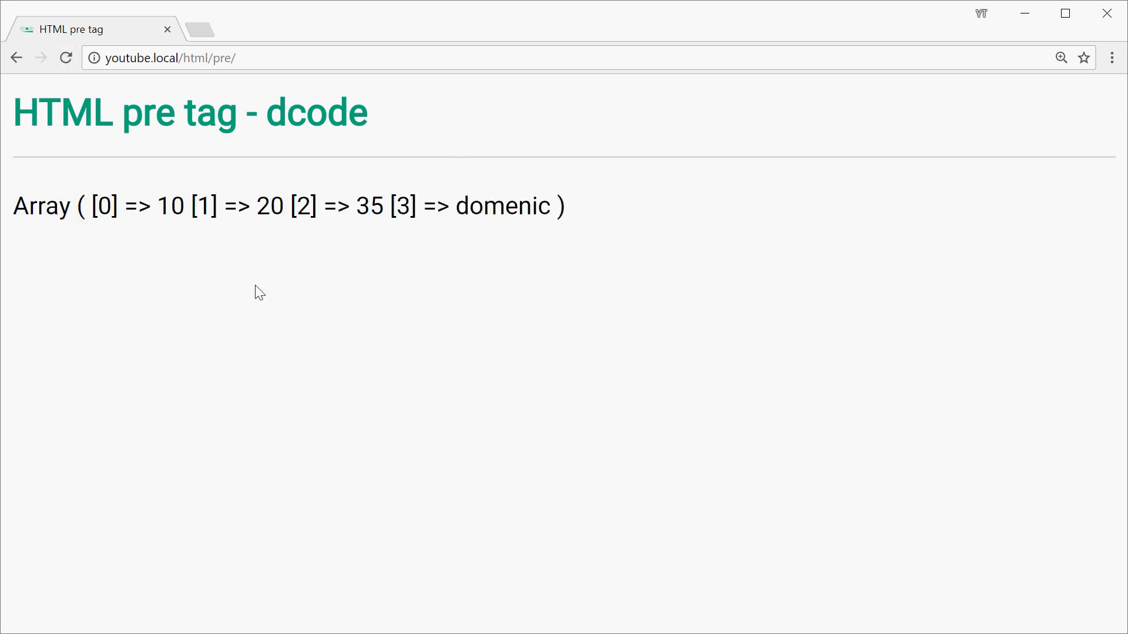
mouse_move(685, 275)
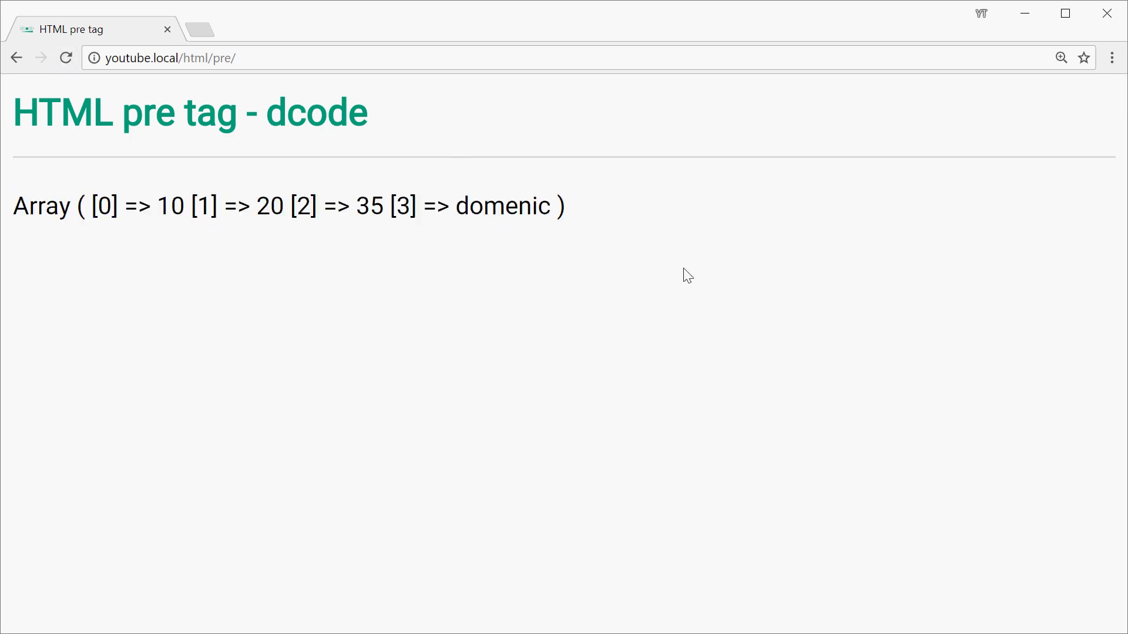
mouse_move(358, 307)
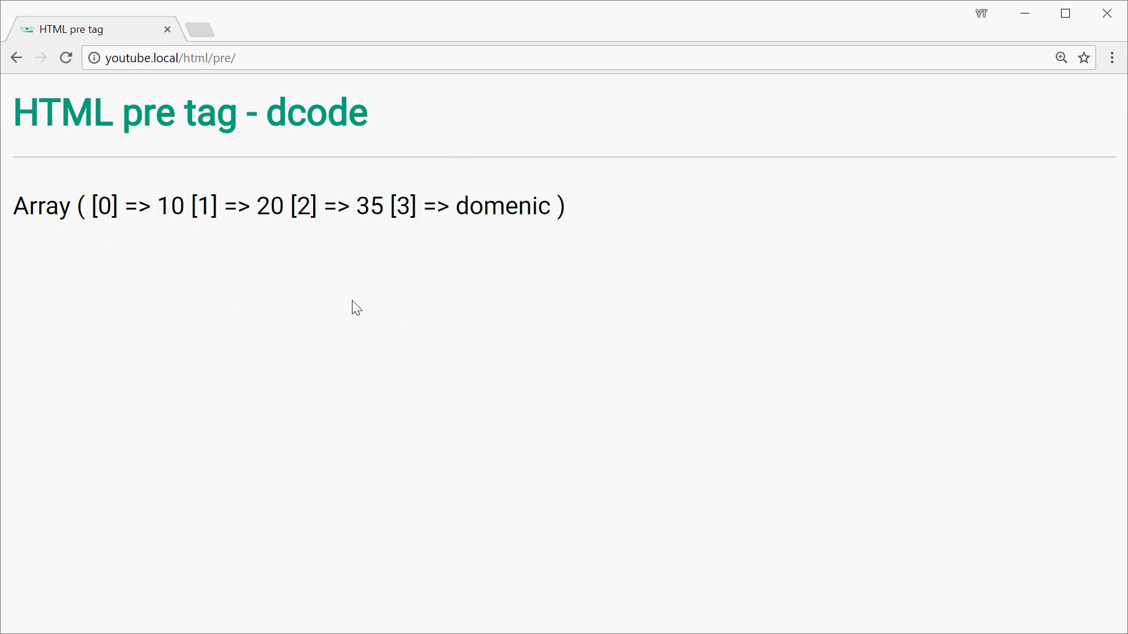
mouse_move(338, 294)
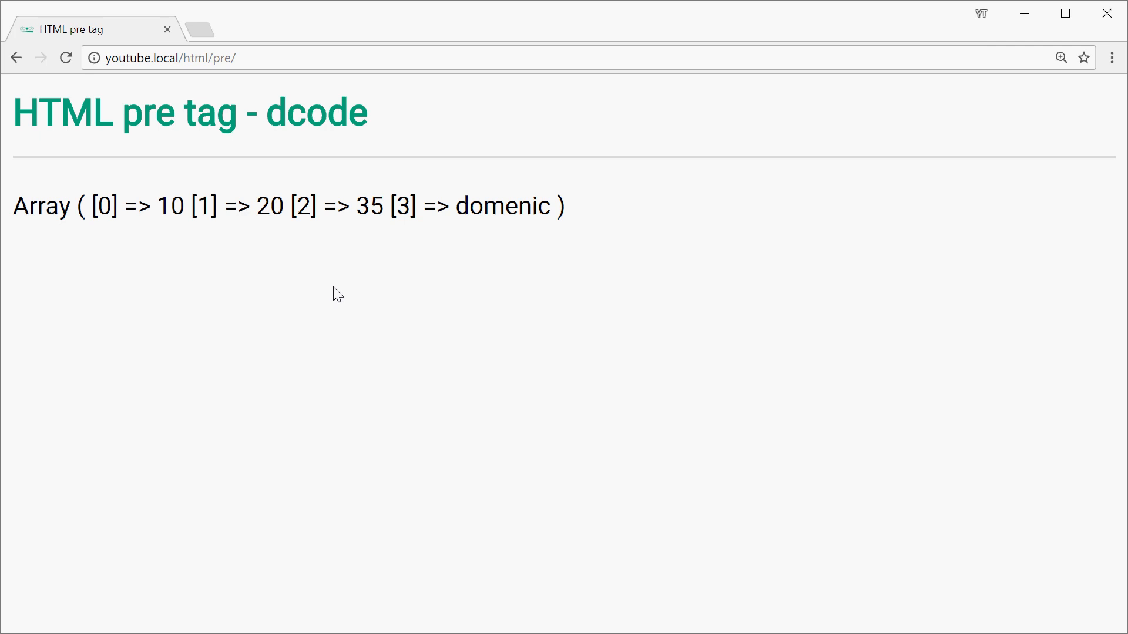
mouse_move(328, 288)
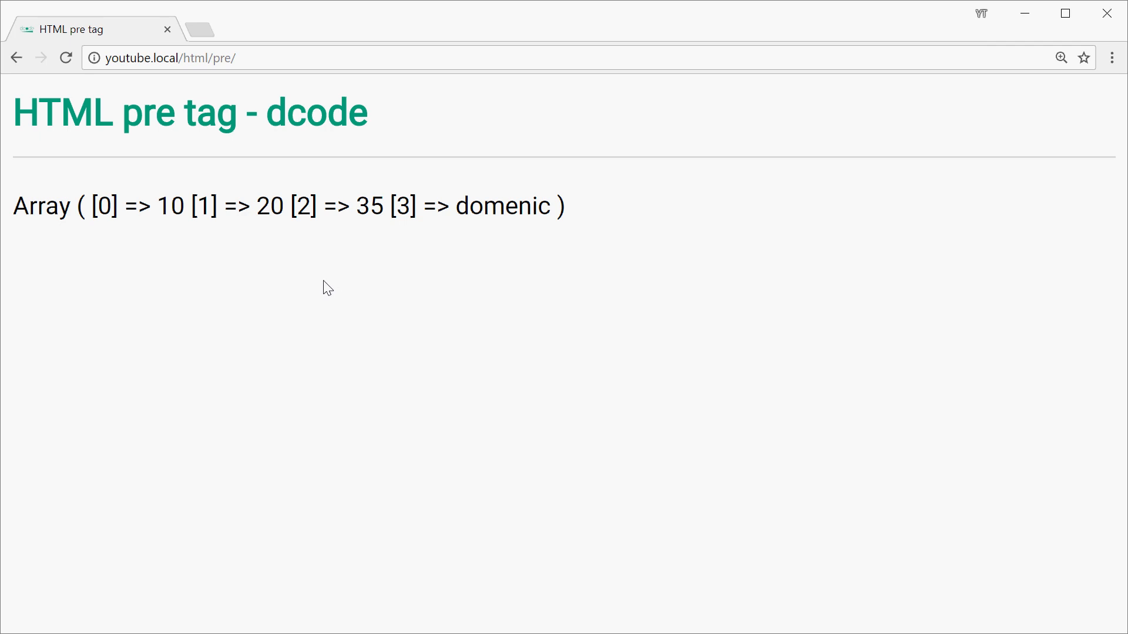
mouse_move(568, 311)
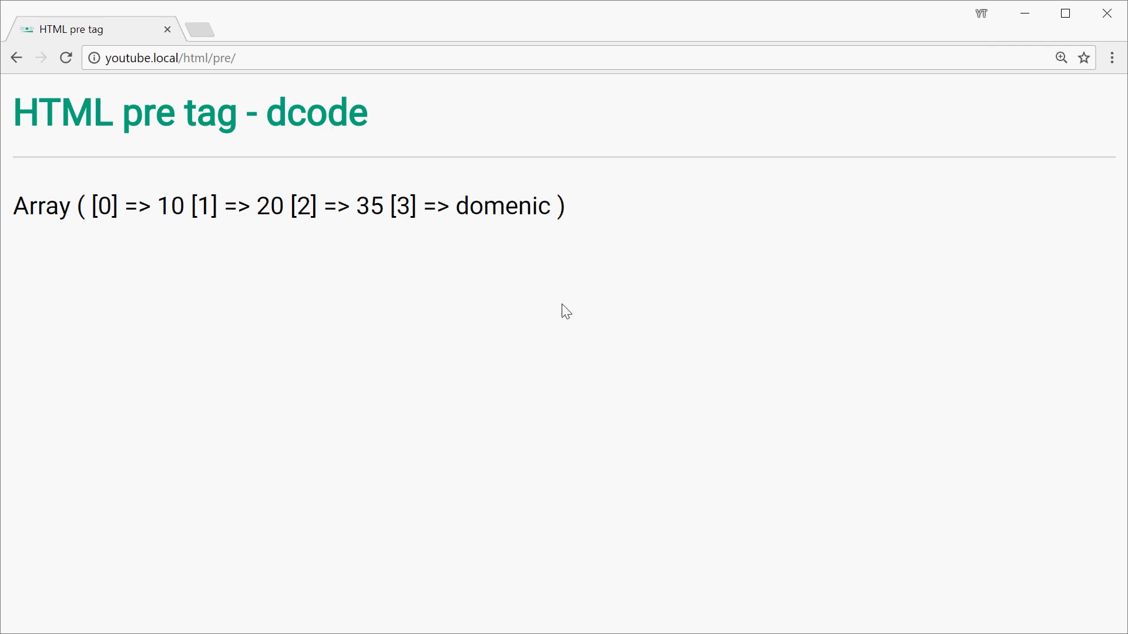
mouse_move(401, 339)
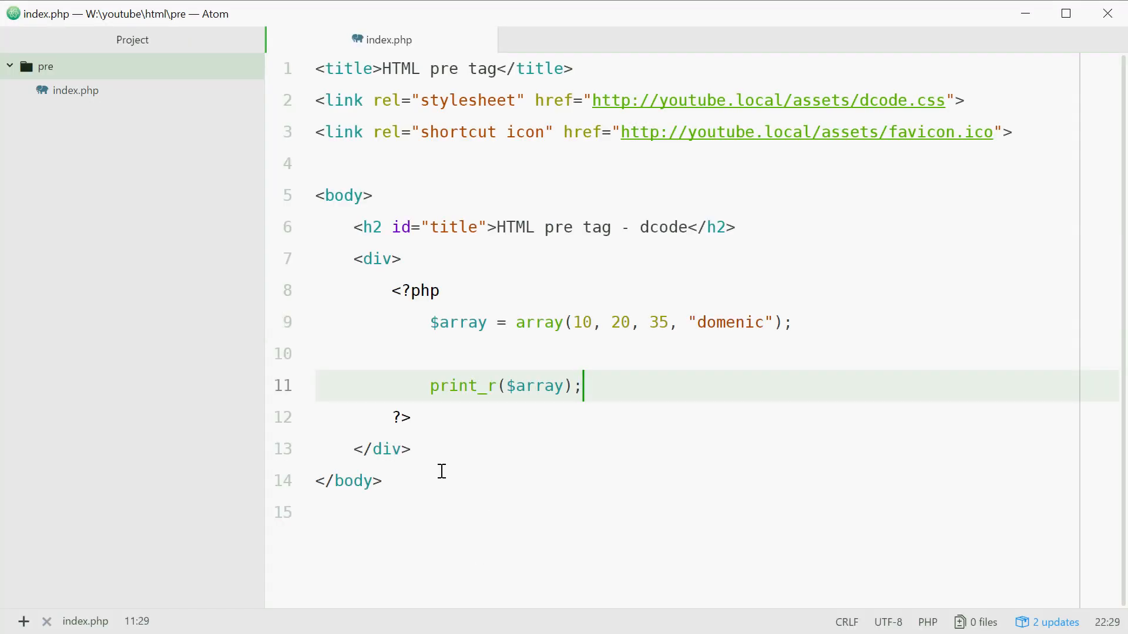
Rename the div tags around the PHP block to pre.
left_click(387, 259)
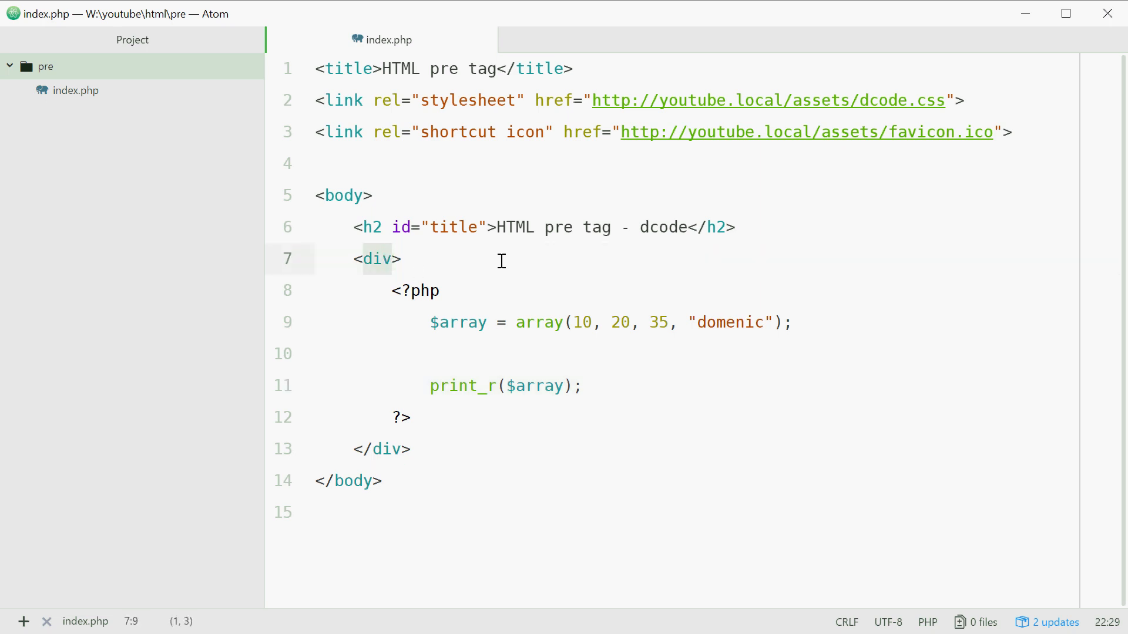
type("pre>")
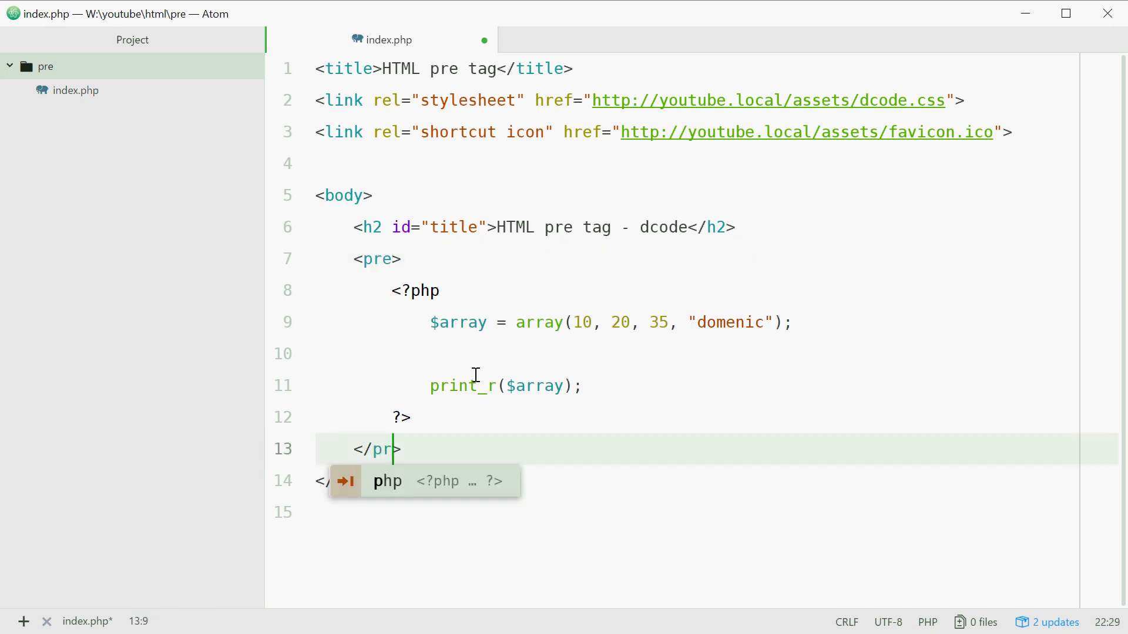
type("e")
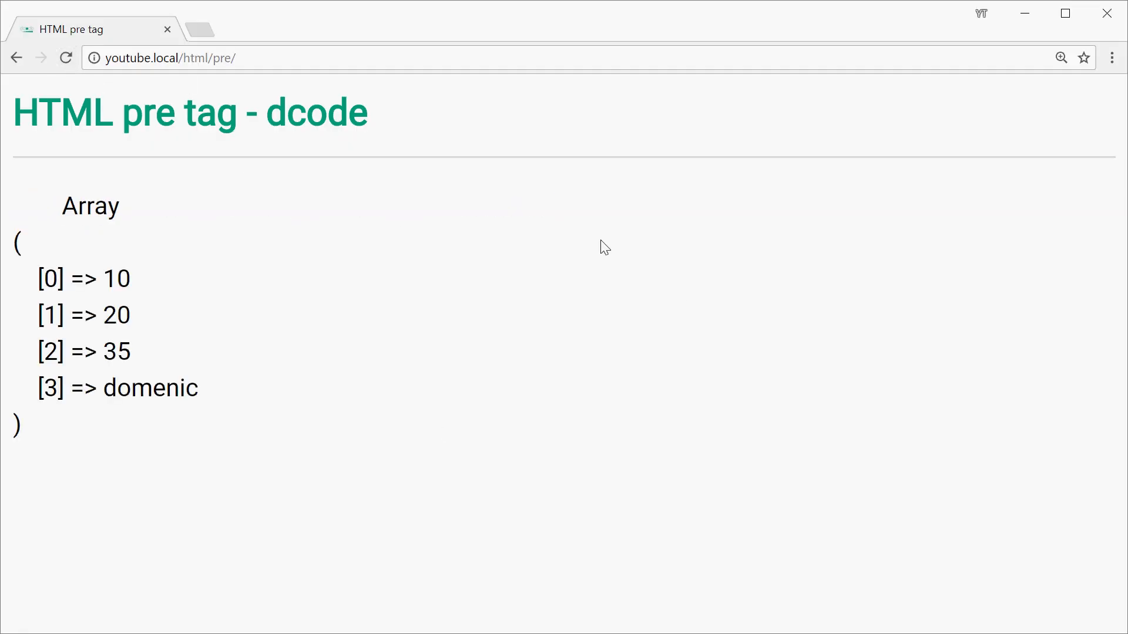
mouse_move(72, 239)
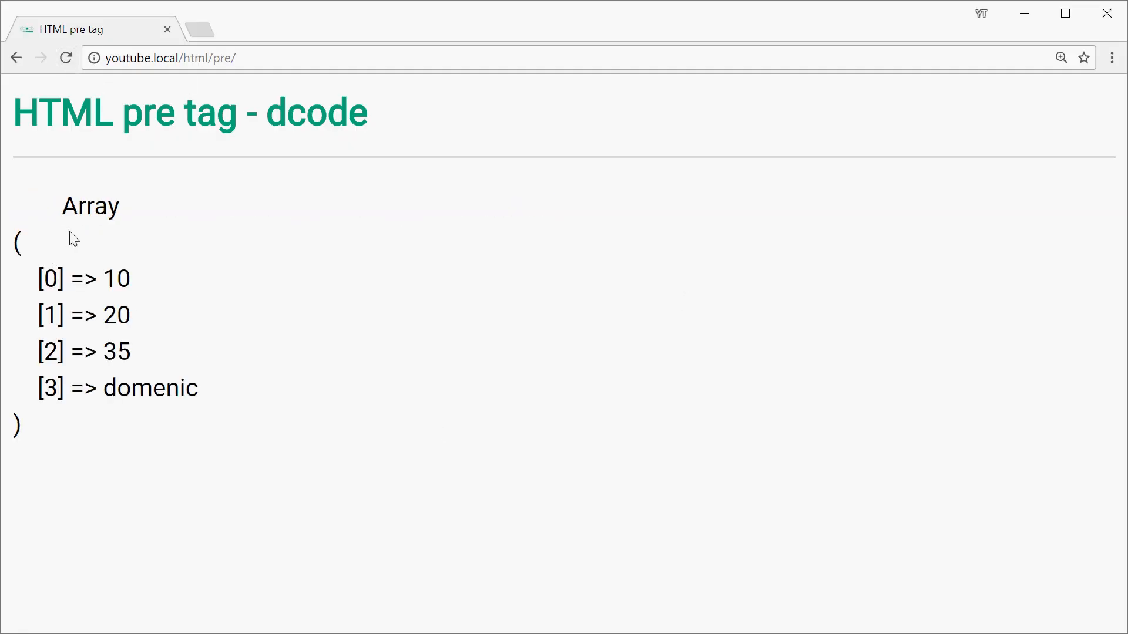
mouse_move(93, 288)
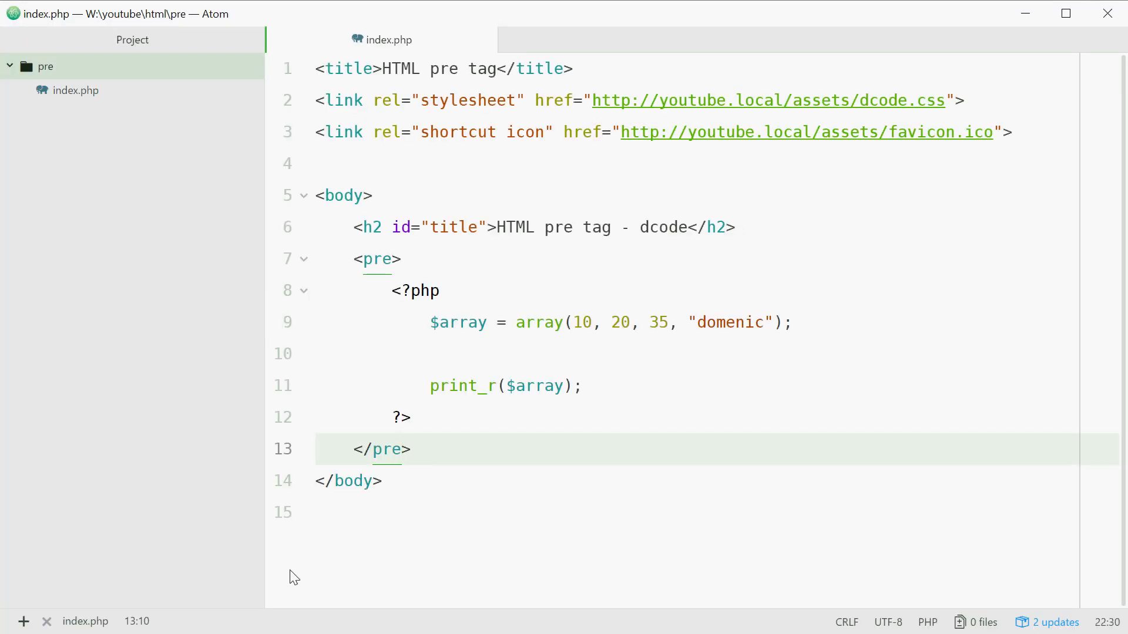
Place the cursor near the closing </pre> tag in index.php.
left_click(405, 449)
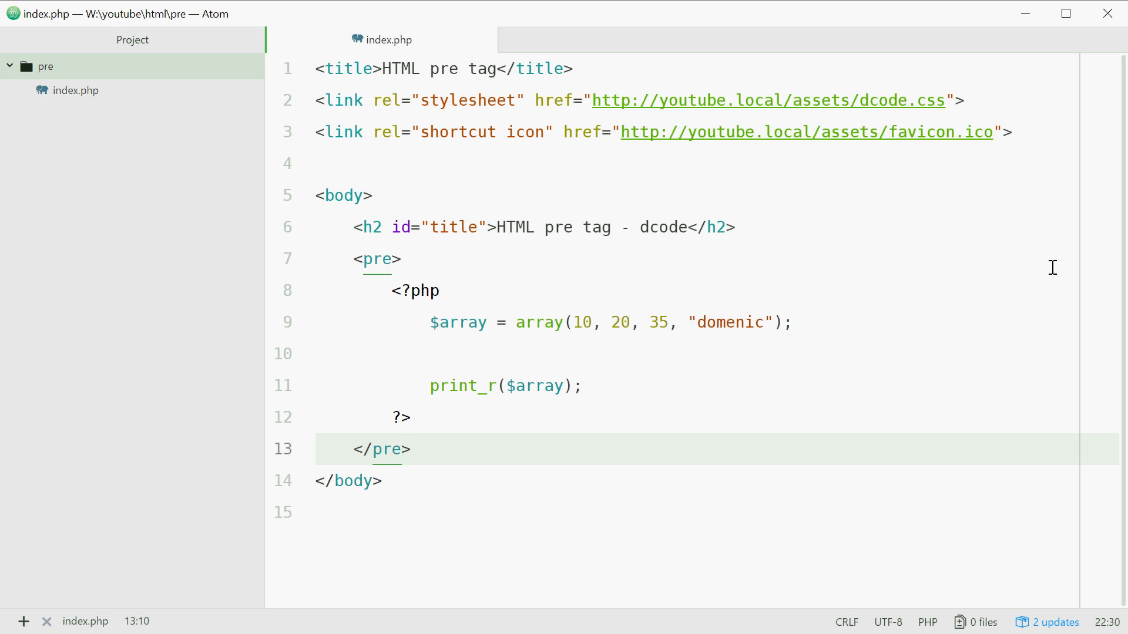
left_click(404, 449)
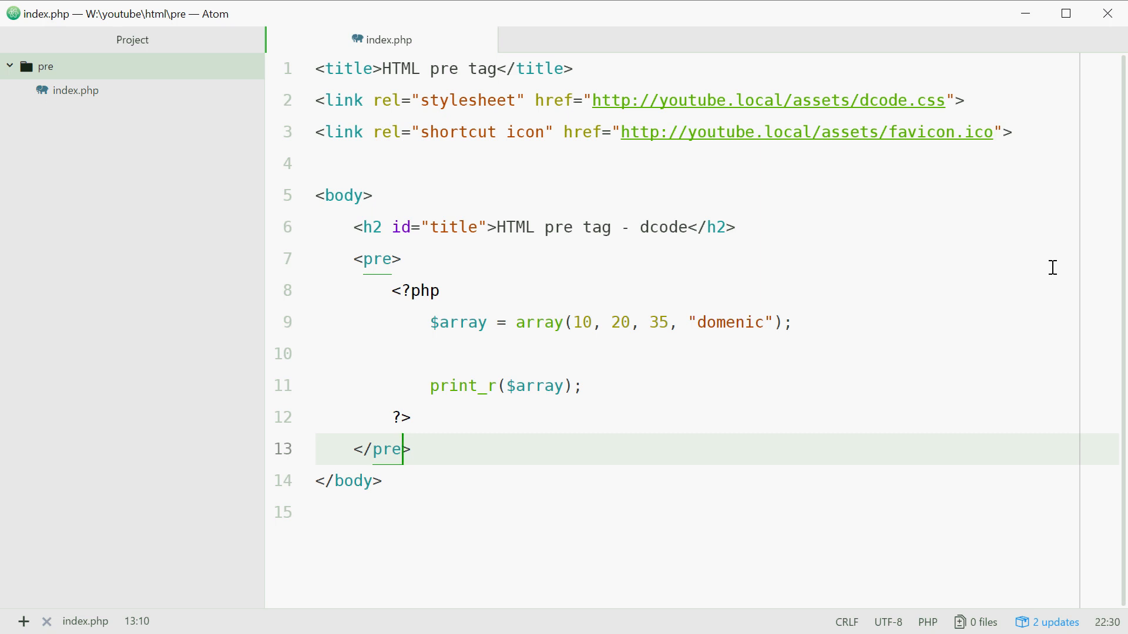